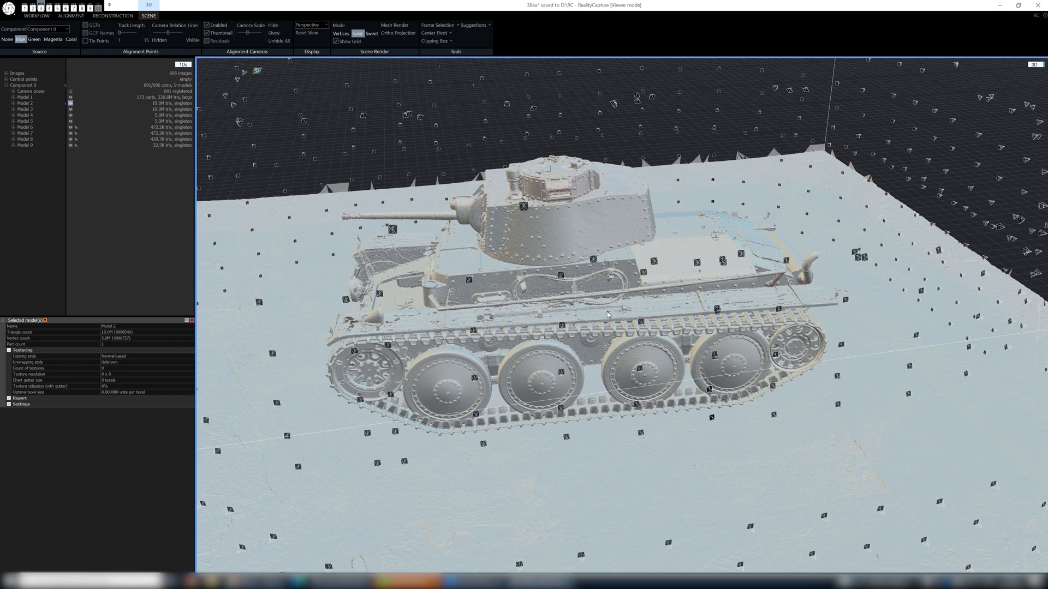
mouse_move(588, 321)
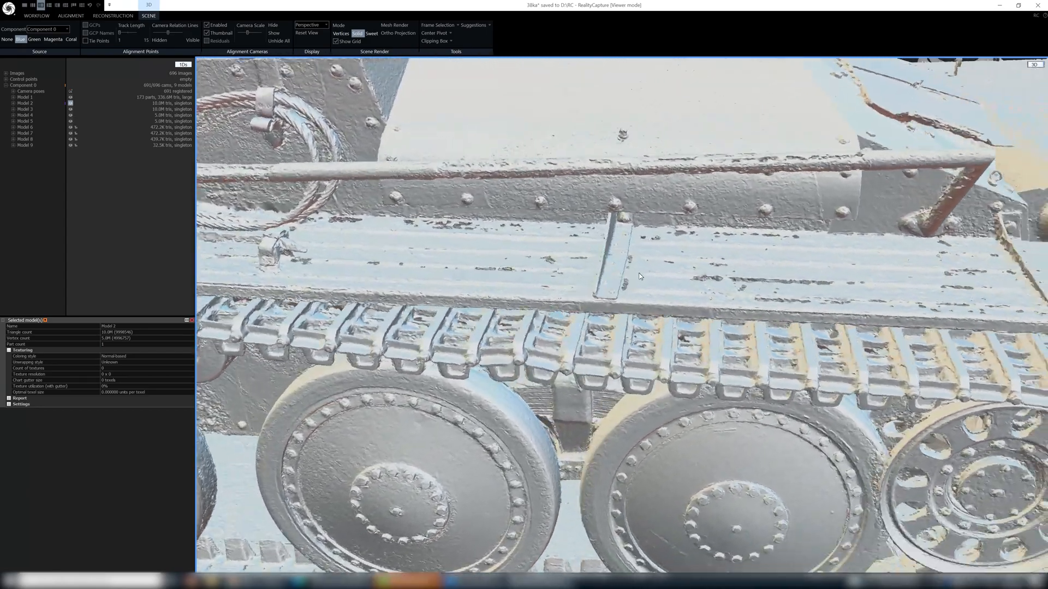
Step: Orbit the 3D view around the tank's fender, tracks and rear to inspect the model
left_click_drag(638, 276, 671, 276)
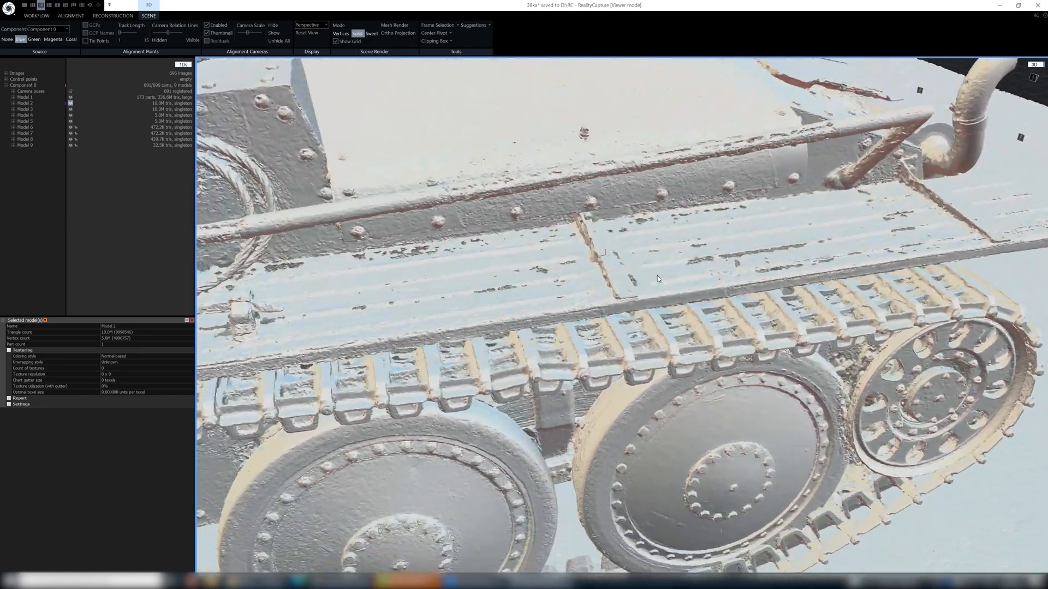
left_click_drag(658, 279, 608, 279)
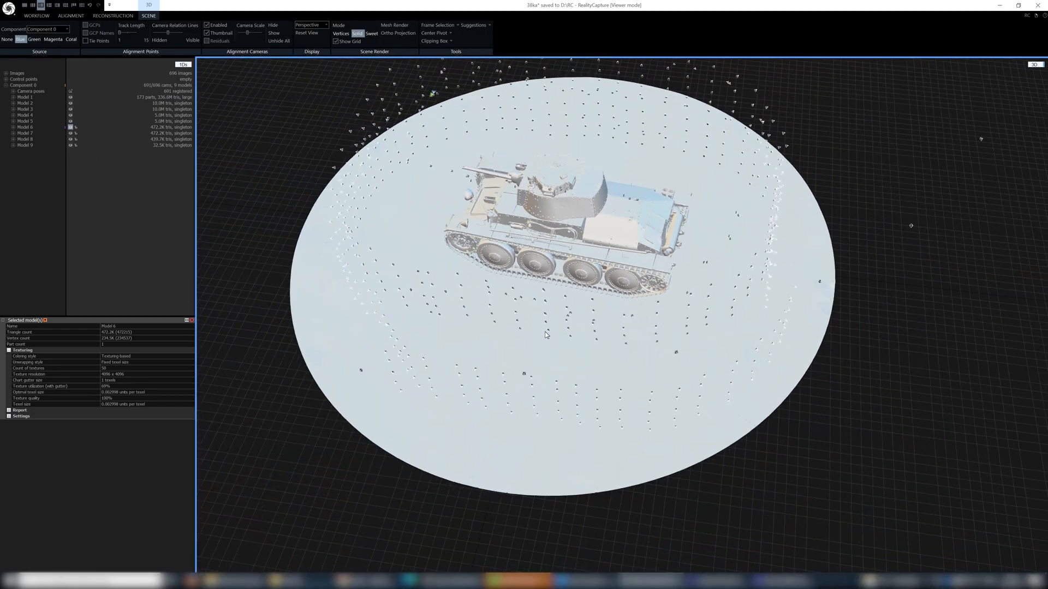
mouse_move(624, 257)
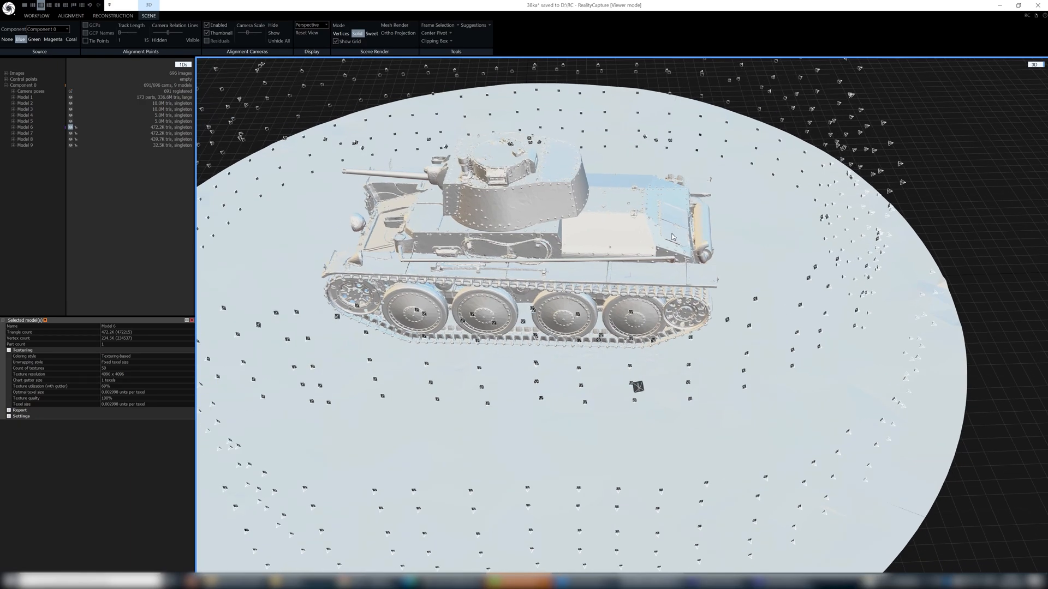
mouse_move(578, 201)
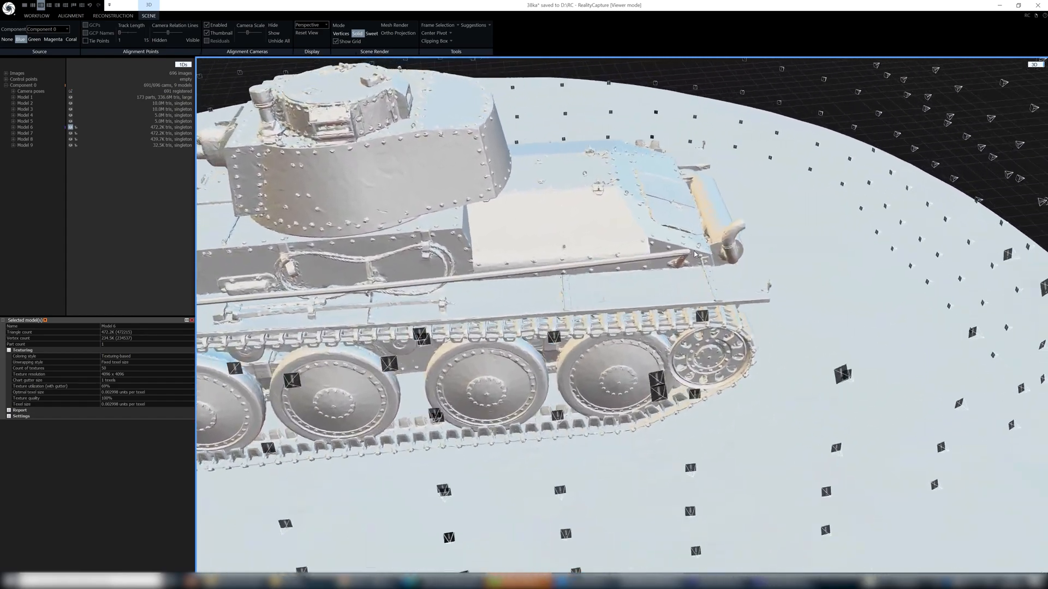
left_click_drag(695, 254, 655, 267)
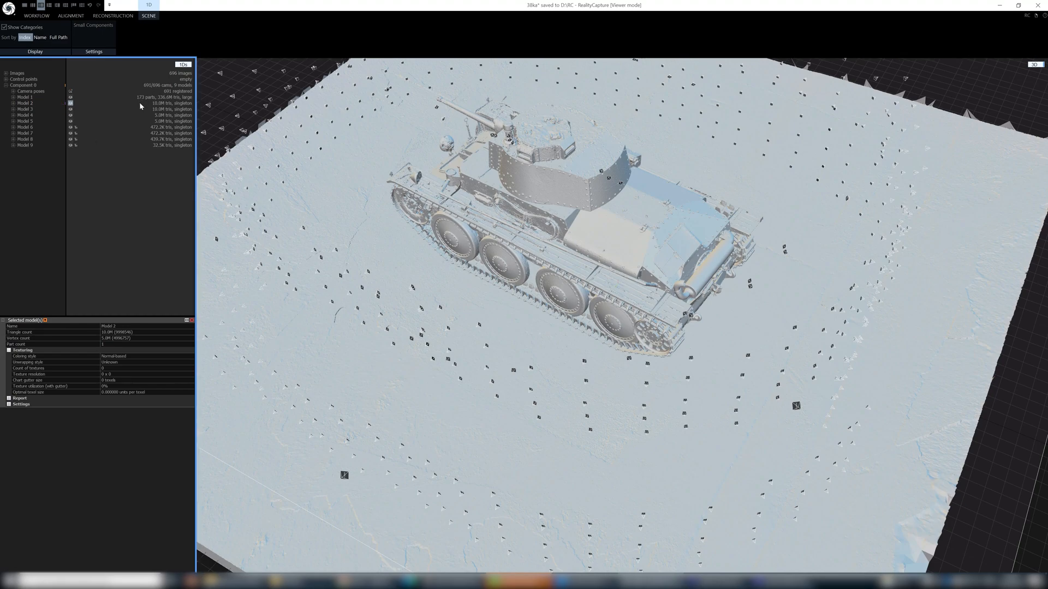
mouse_move(170, 138)
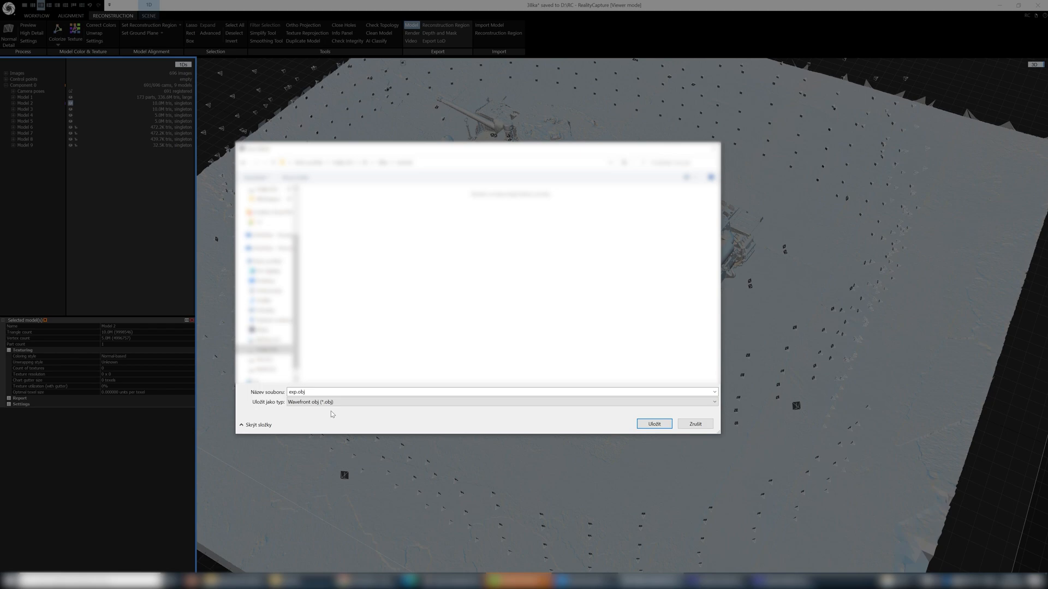
Step: Export the tank mesh as a Wavefront OBJ file named exp.obj
left_click(500, 402)
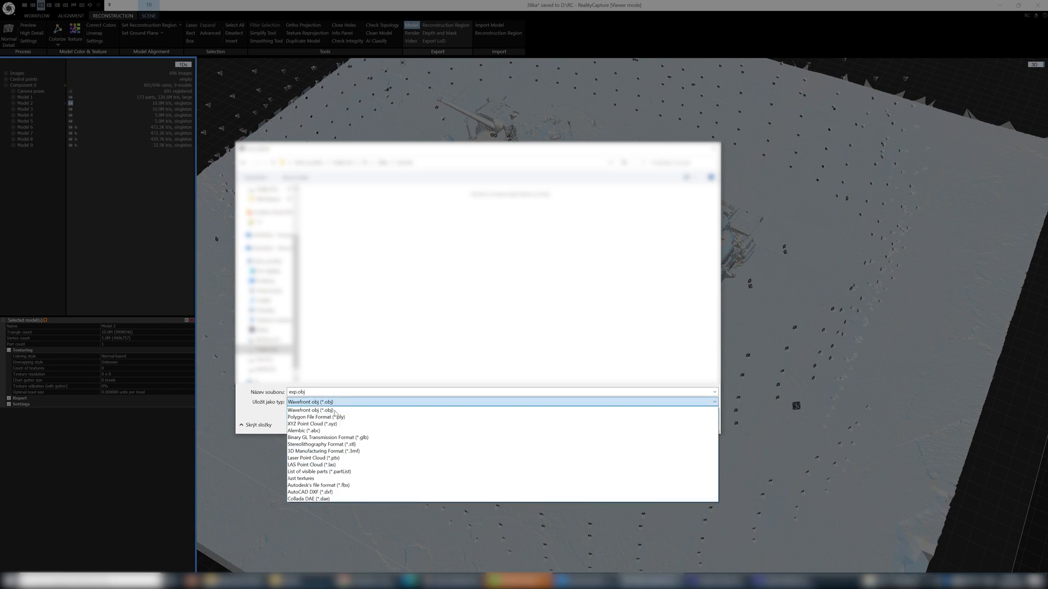
left_click(310, 409)
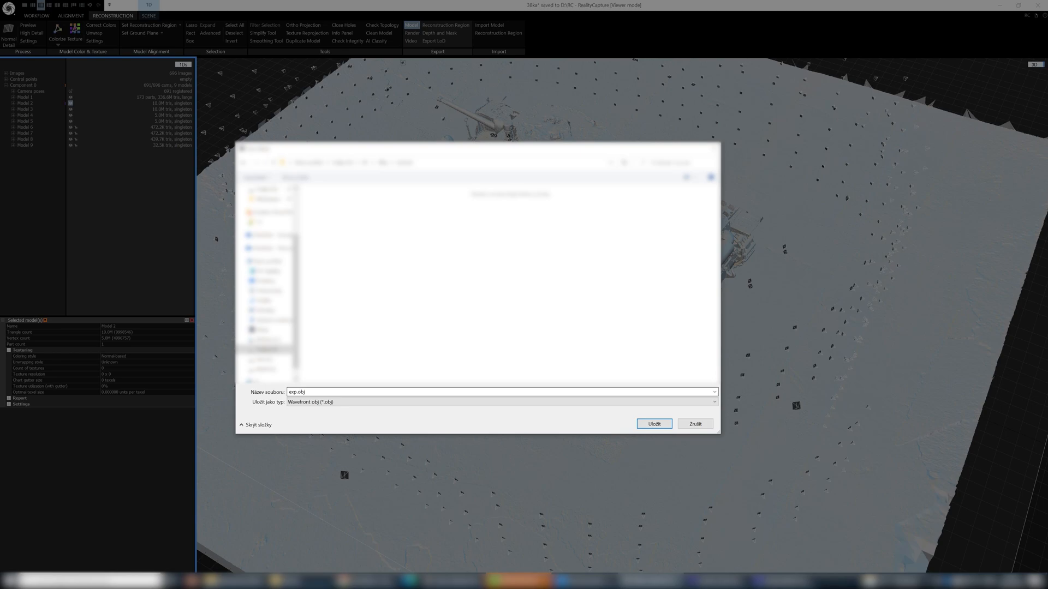
left_click(654, 423)
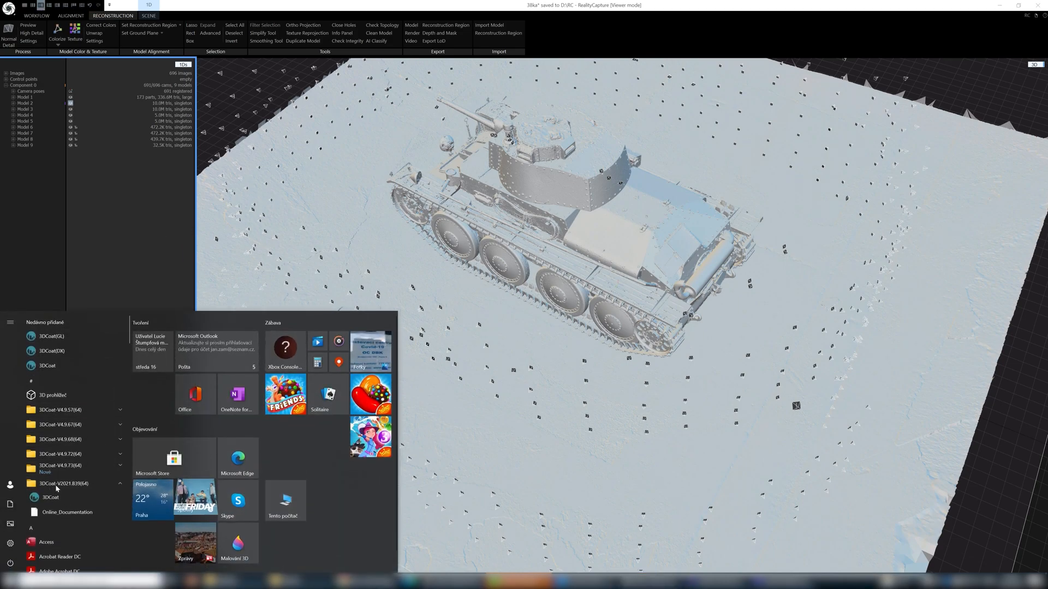
Step: Launch 3DCoat 2021 from the Start menu's 3DCoat V2021 folder
left_click(49, 498)
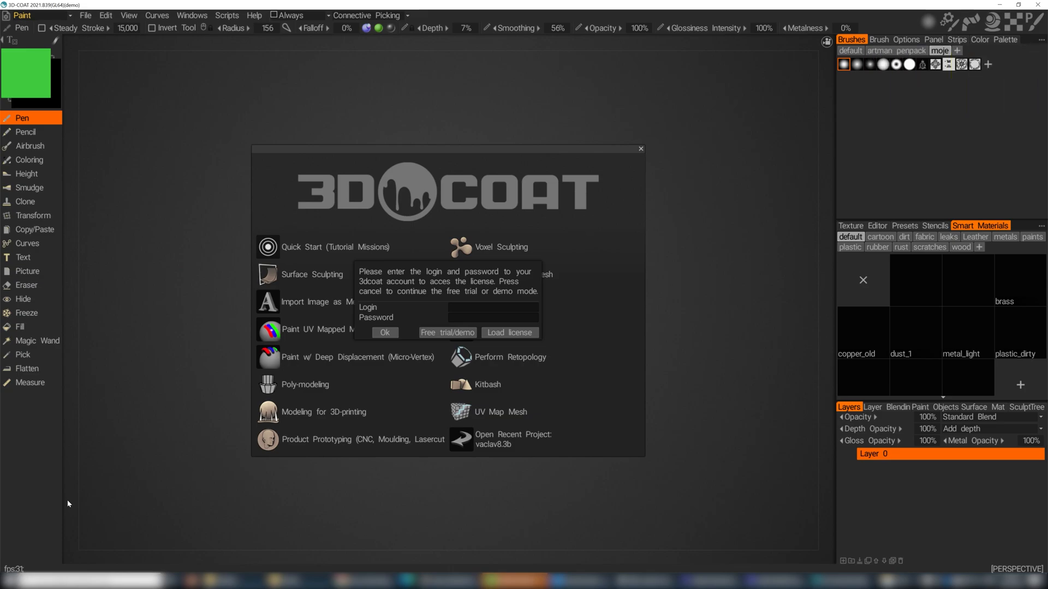
mouse_move(412, 357)
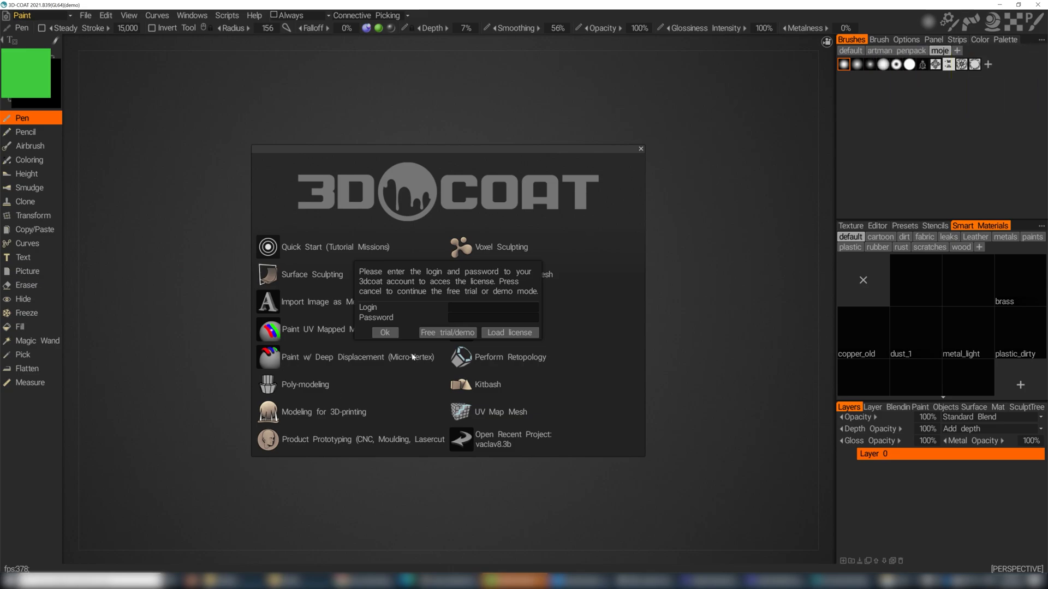
Step: Continue in free trial/demo mode and start a new Surface Sculpting scene
left_click(446, 332)
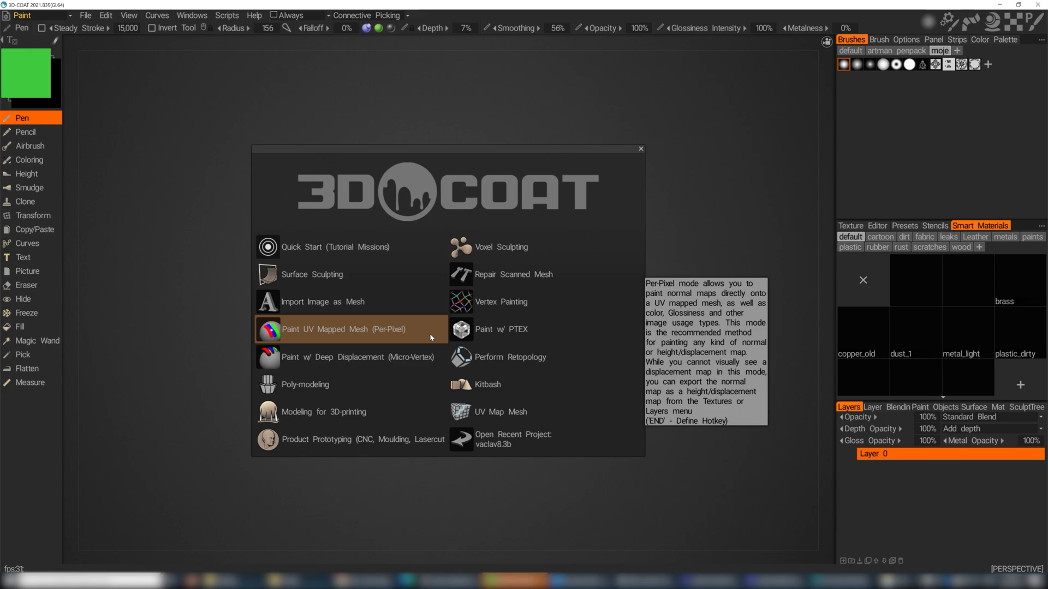
mouse_move(543, 439)
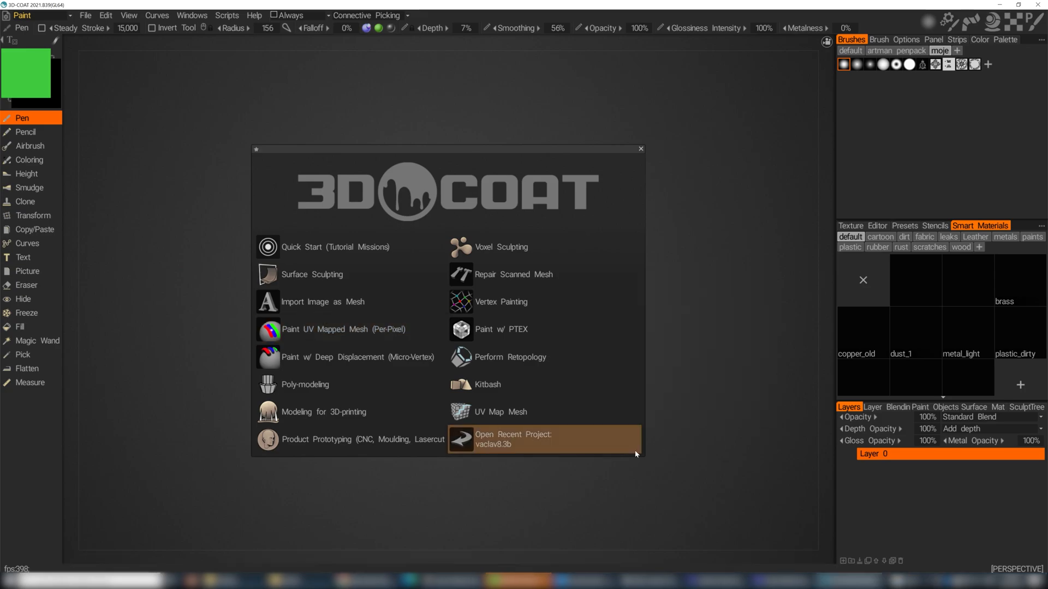
mouse_move(321, 274)
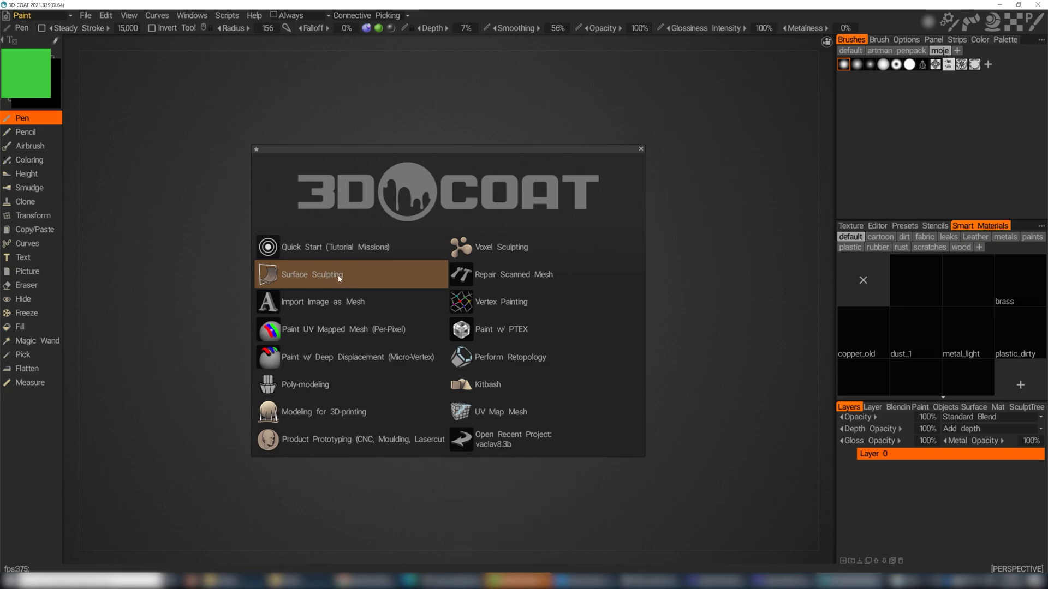
left_click(309, 274)
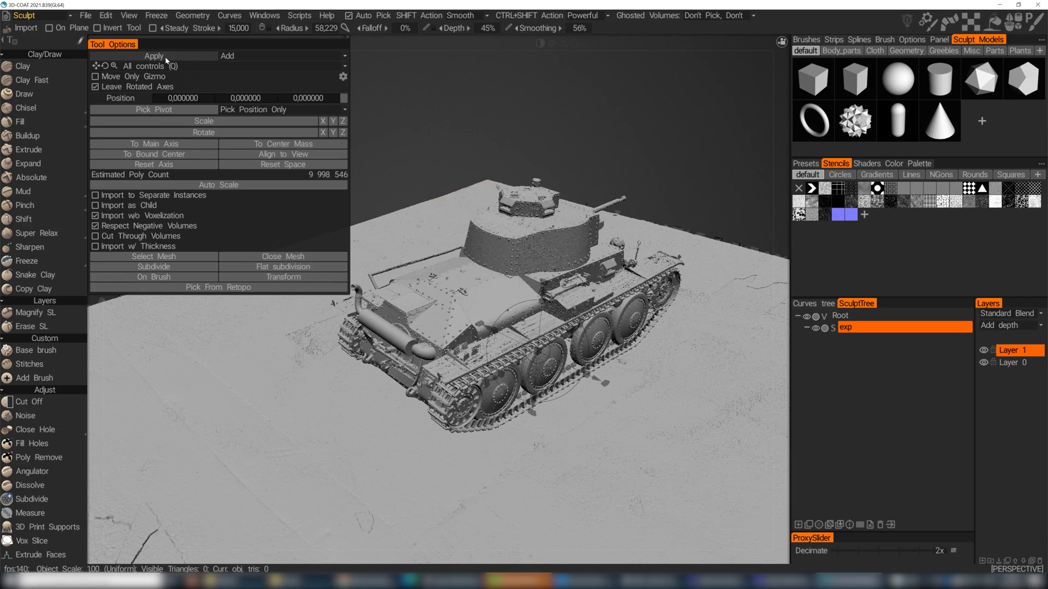
Step: Apply the import of the exp tank mesh, keeping its initial scale and position
left_click(153, 55)
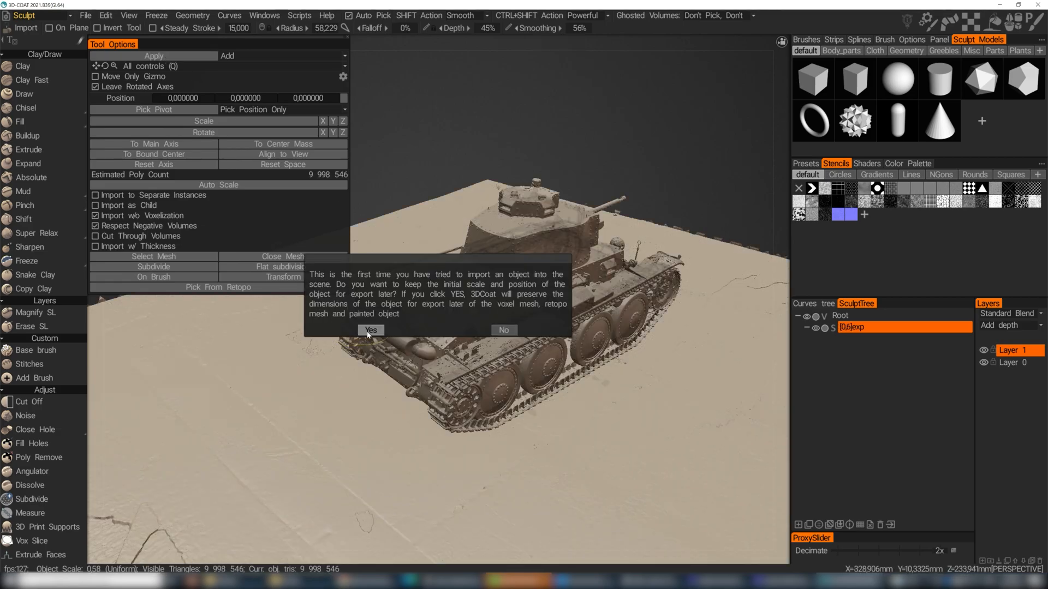
left_click(370, 330)
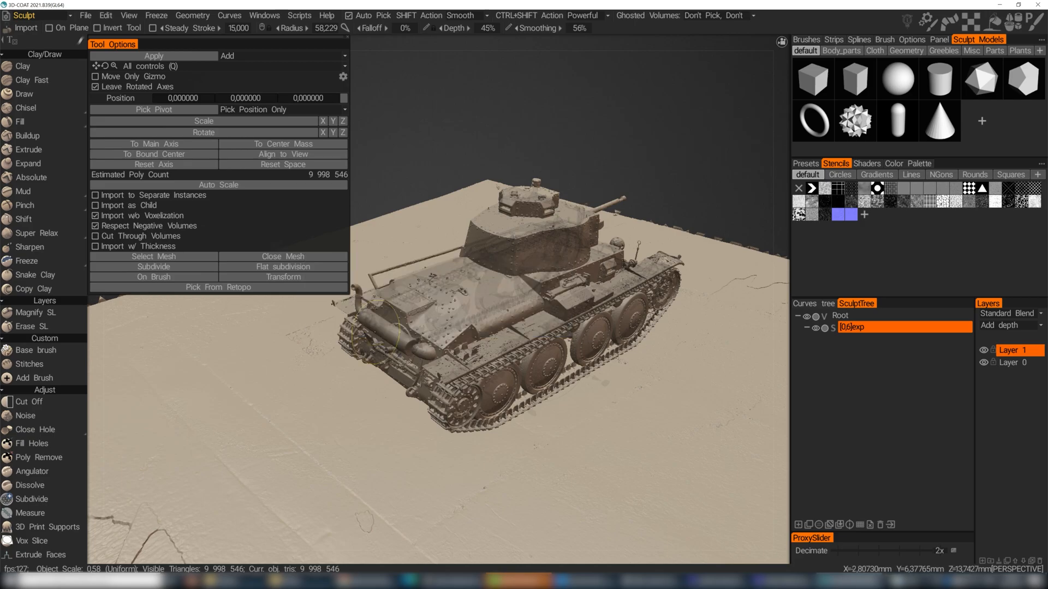
mouse_move(331, 190)
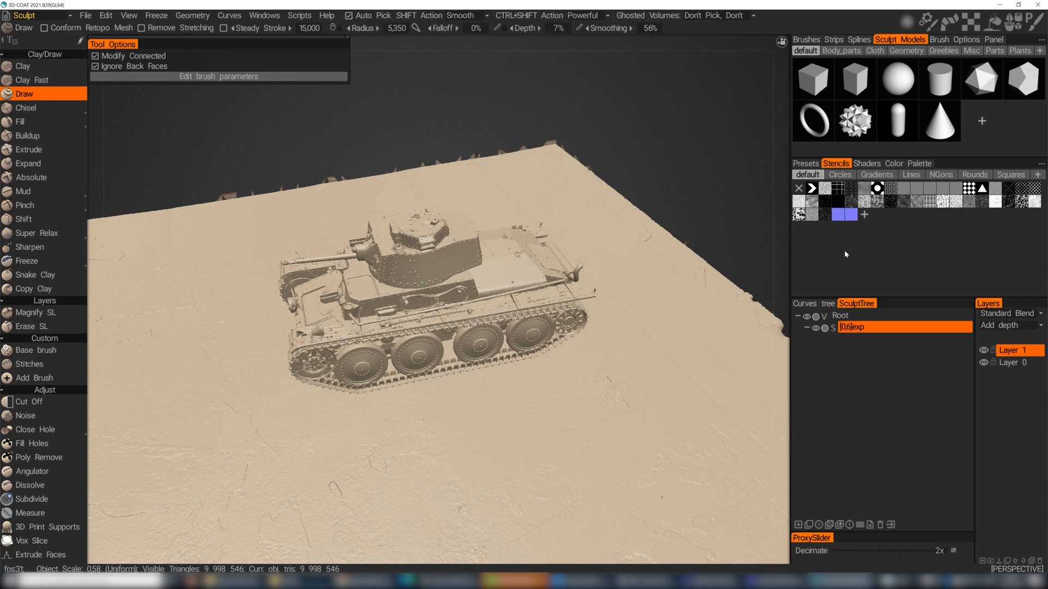
mouse_move(817, 255)
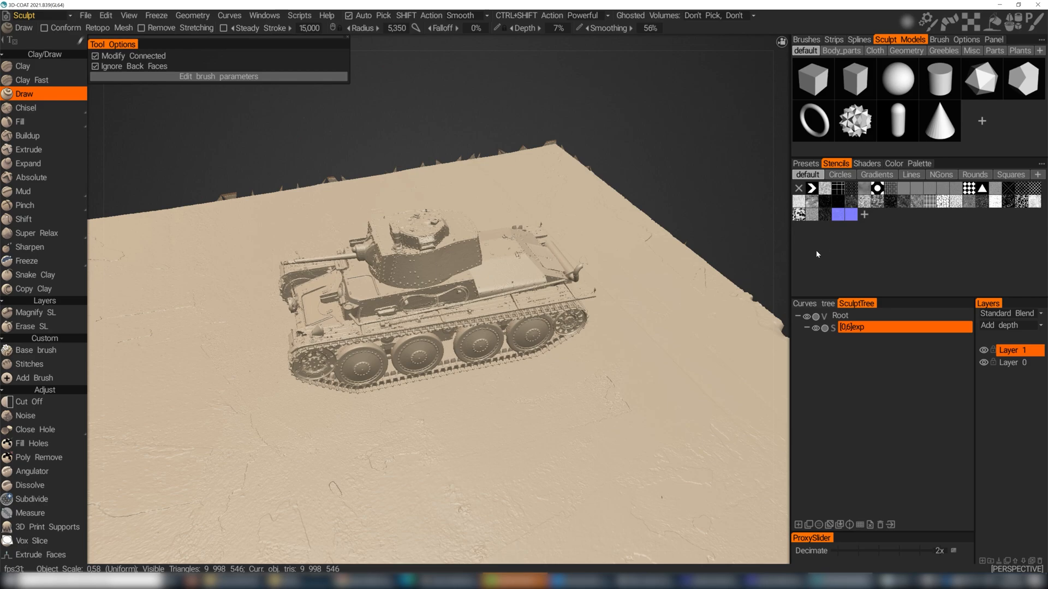
mouse_move(267, 302)
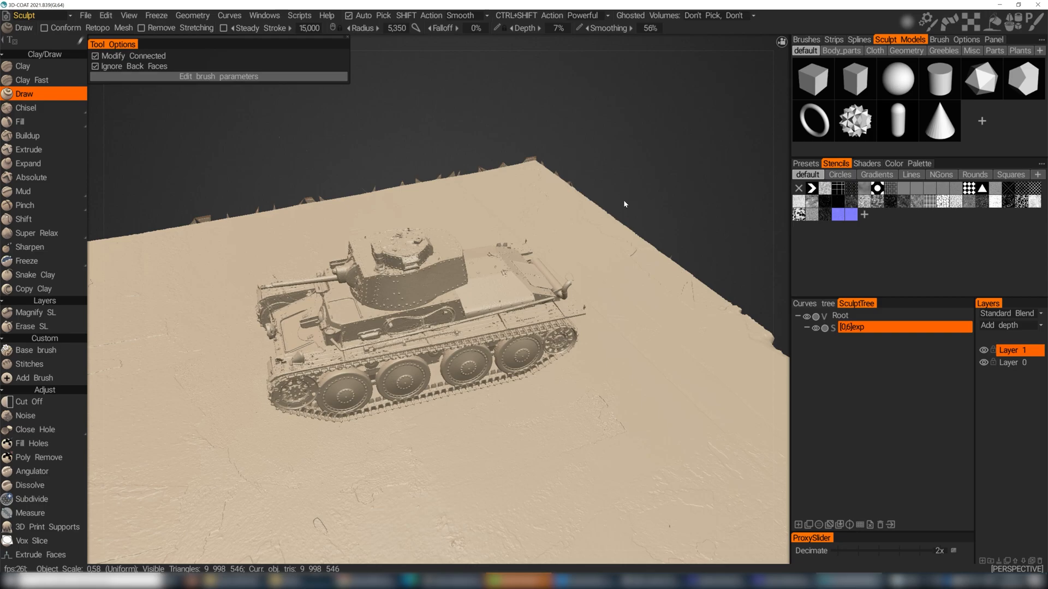
left_click(398, 261)
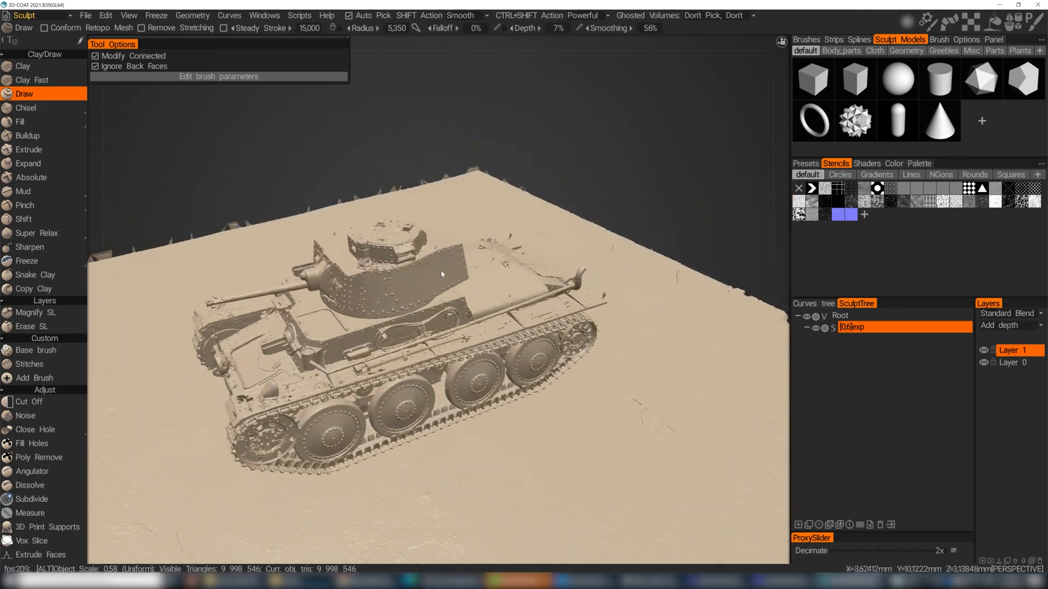
left_click_drag(441, 274, 435, 287)
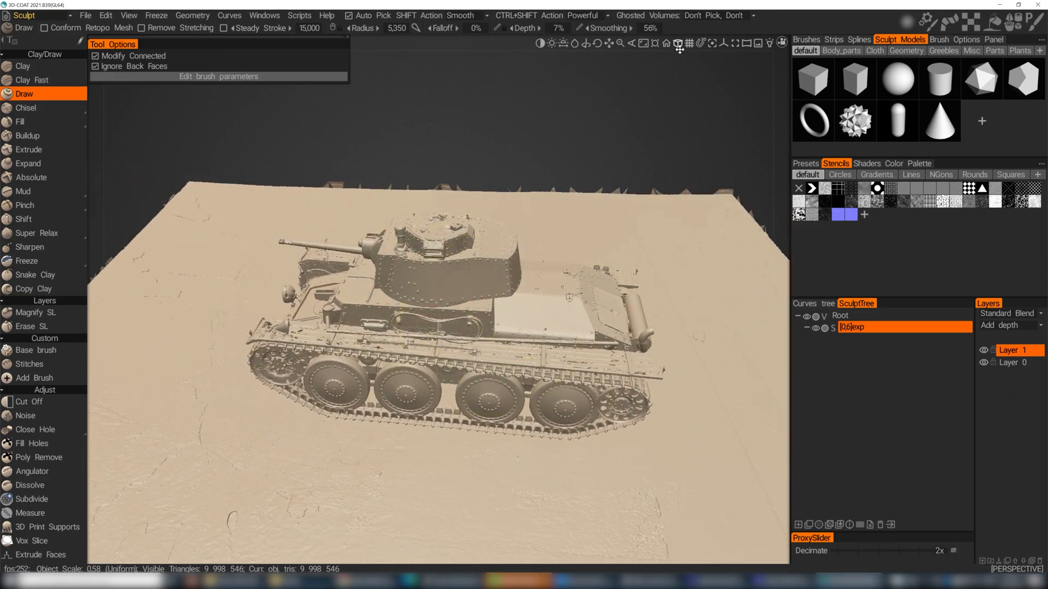
mouse_move(668, 42)
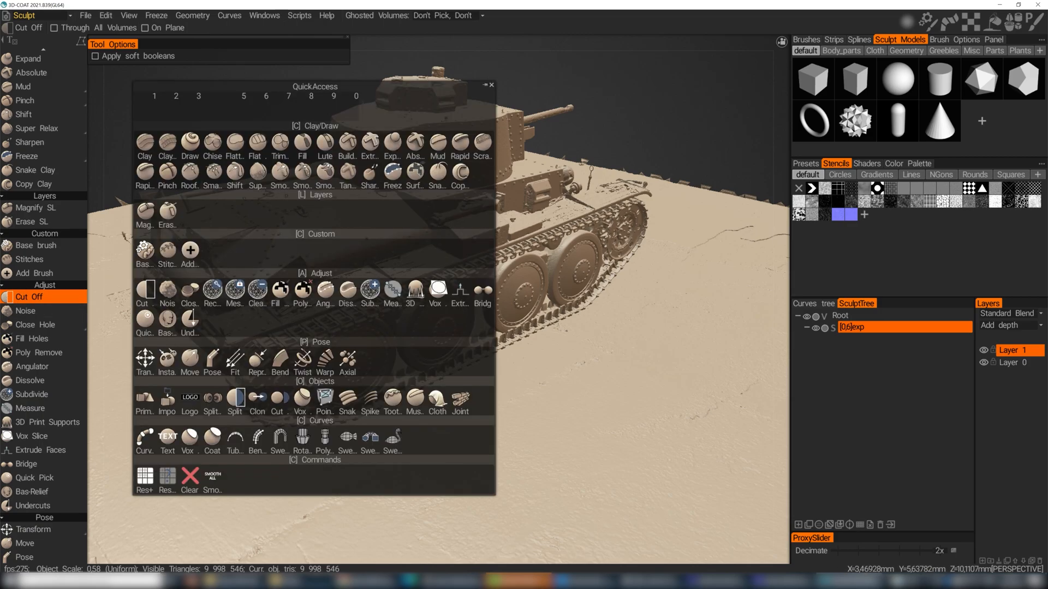
Step: Select the Cut Off tool from the QuickAccess Adjust group
left_click(144, 290)
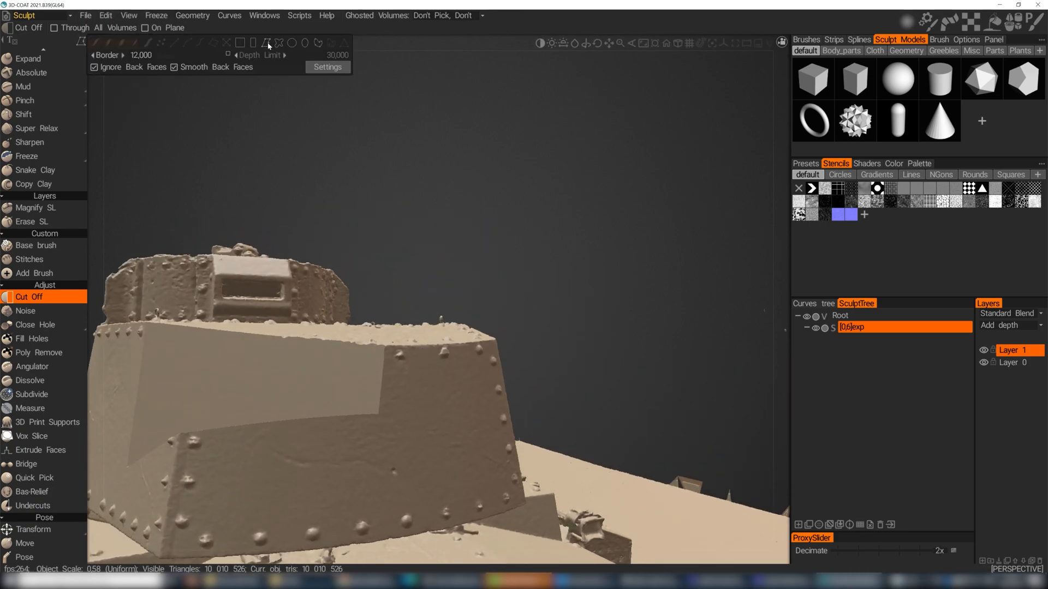
mouse_move(292, 43)
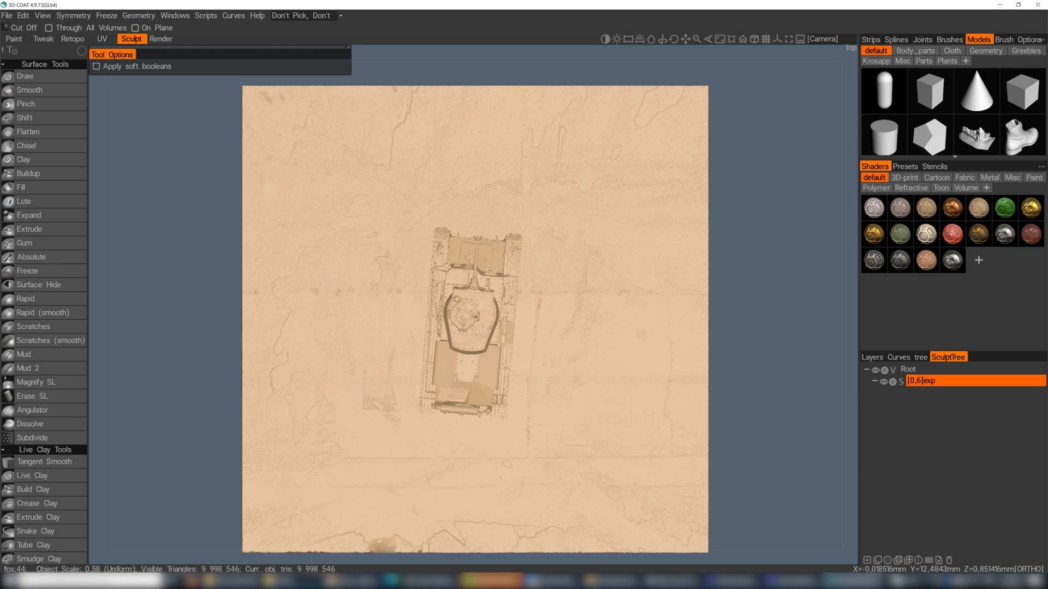
mouse_move(472, 313)
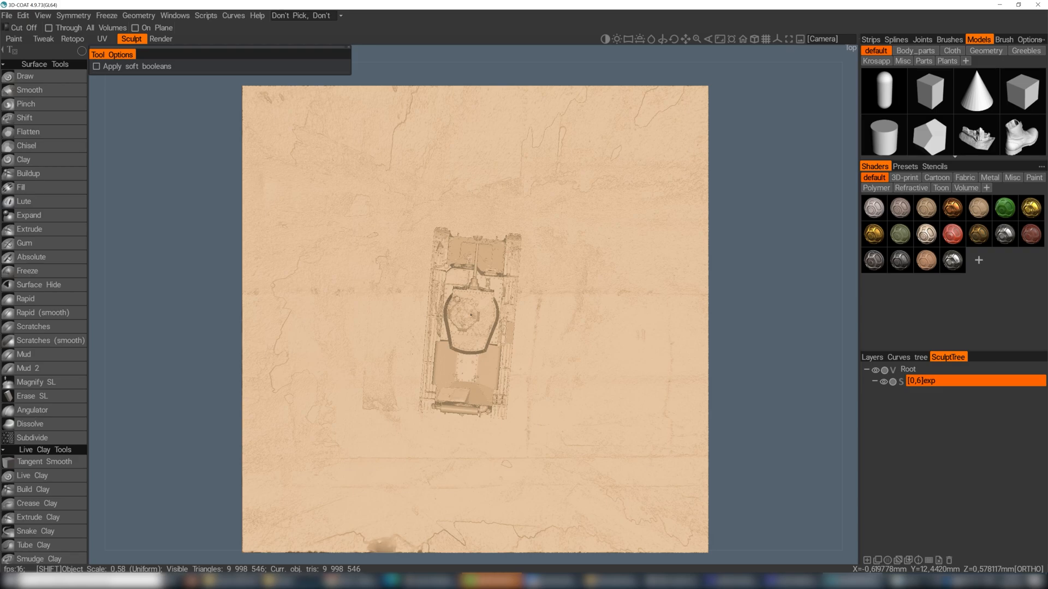
mouse_move(600, 464)
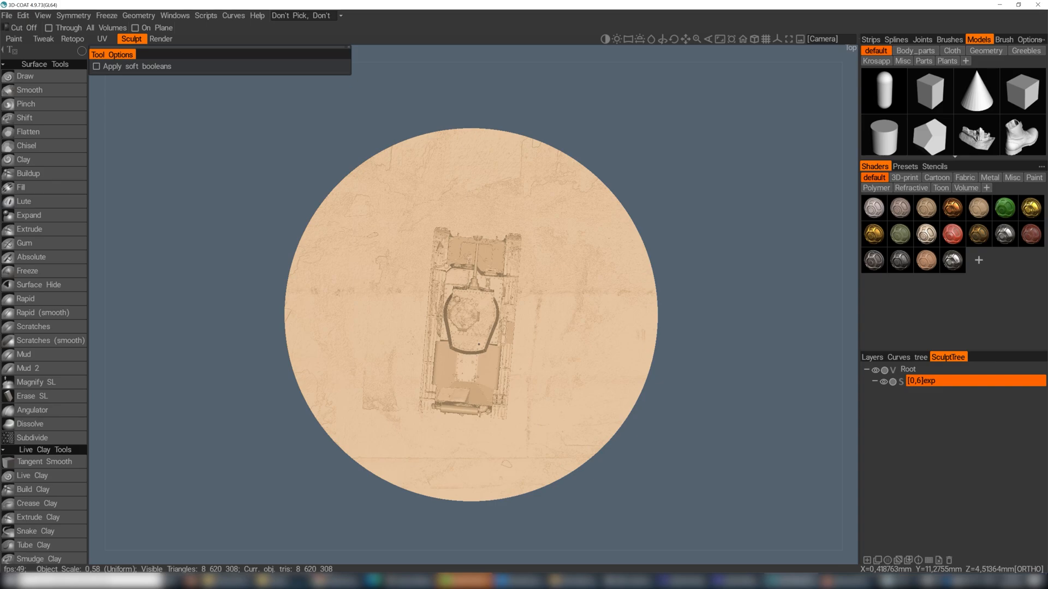
Step: Cut the ground outside a circle around the tank, leaving a round disc
left_click_drag(478, 343, 565, 253)
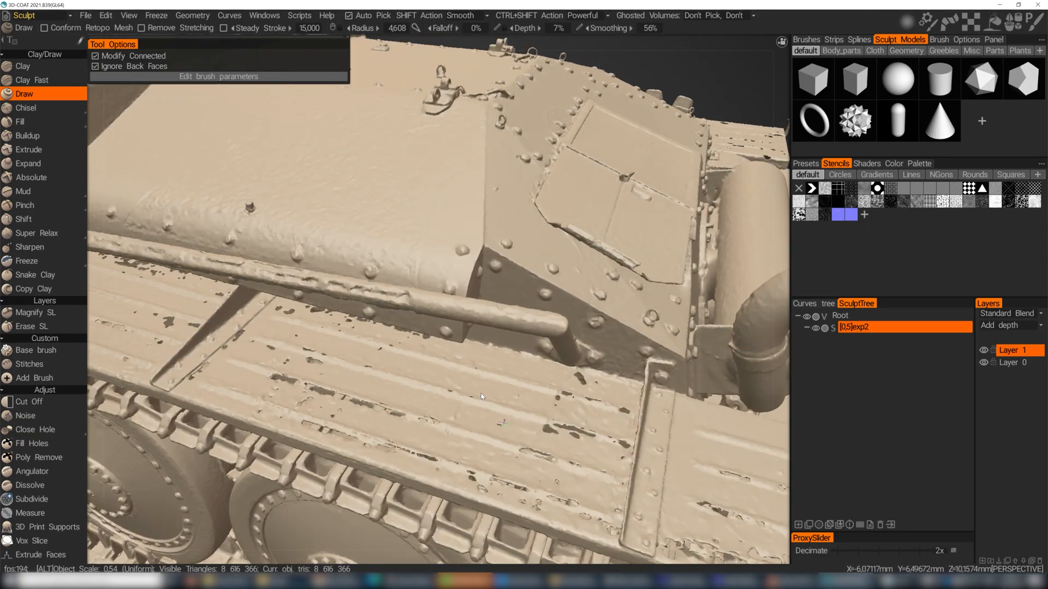
left_click_drag(480, 396, 502, 397)
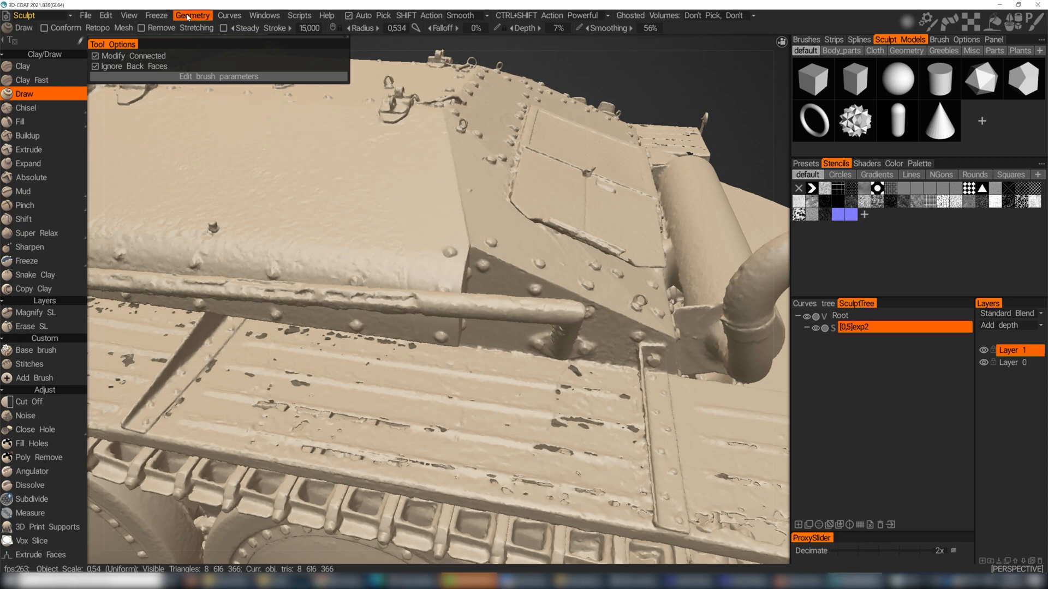
left_click(193, 15)
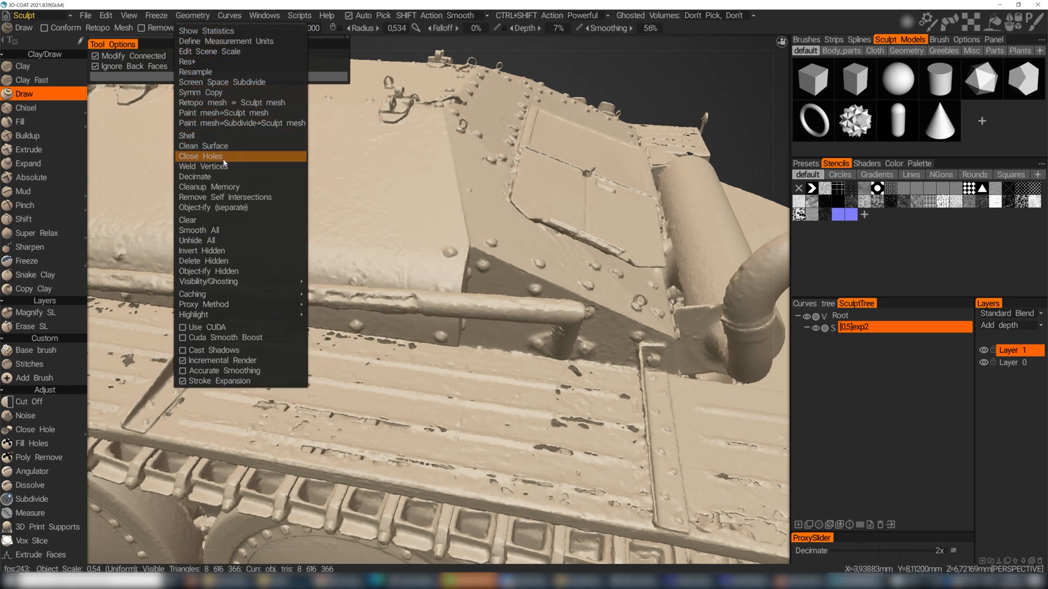
mouse_move(209, 156)
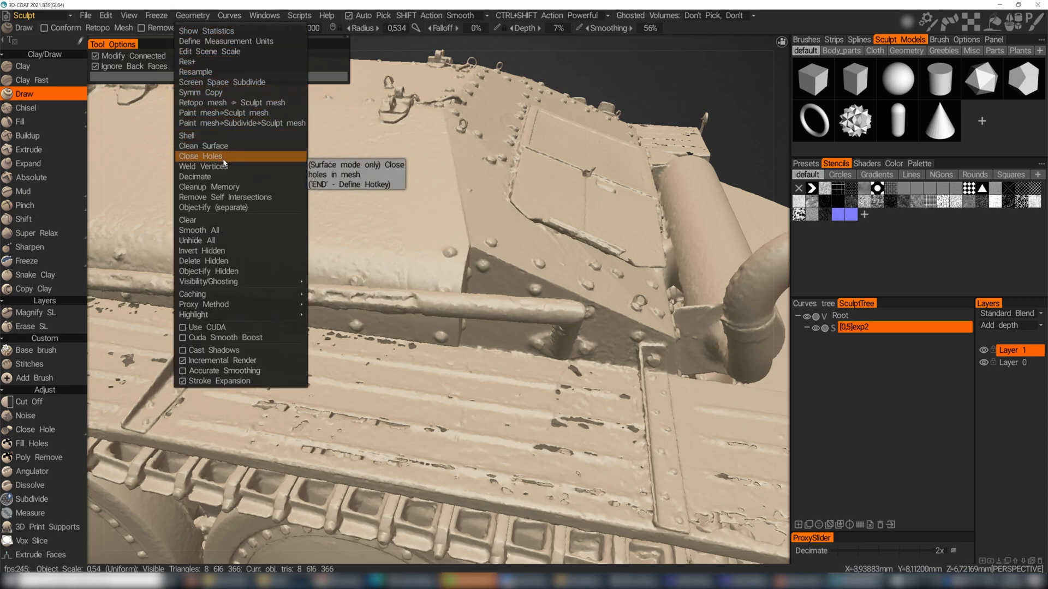
left_click(210, 156)
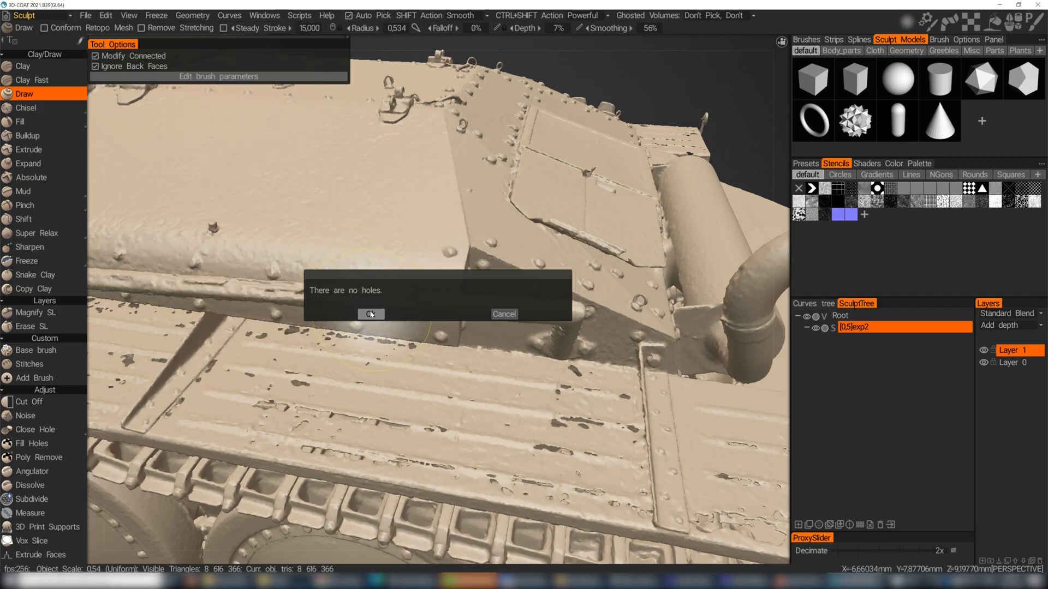
left_click(372, 315)
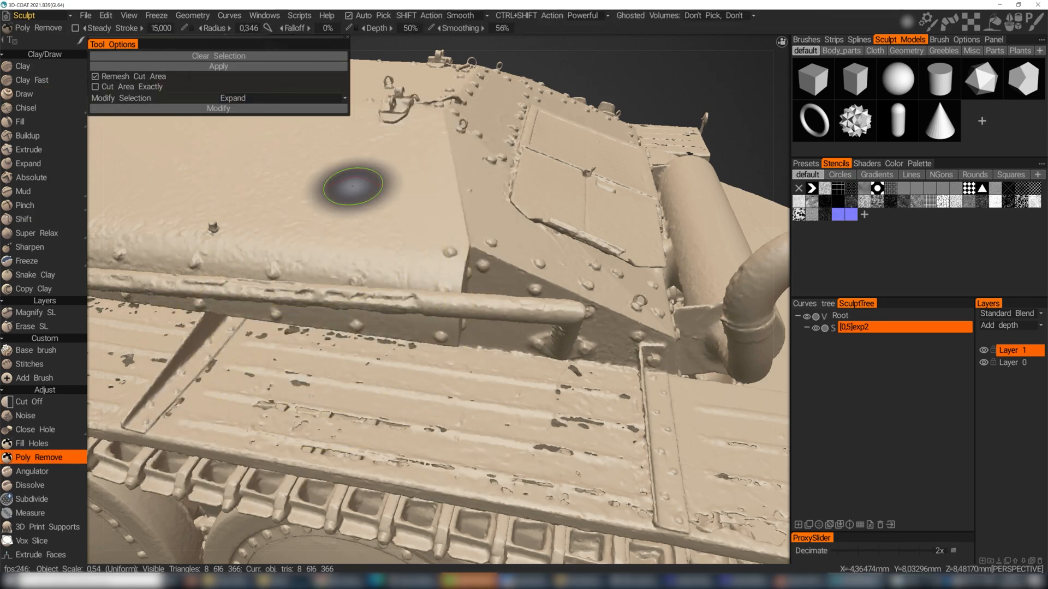
Step: Remove the round patch on the hull roof, then close the hole with Geometry > Close Holes
left_click(219, 66)
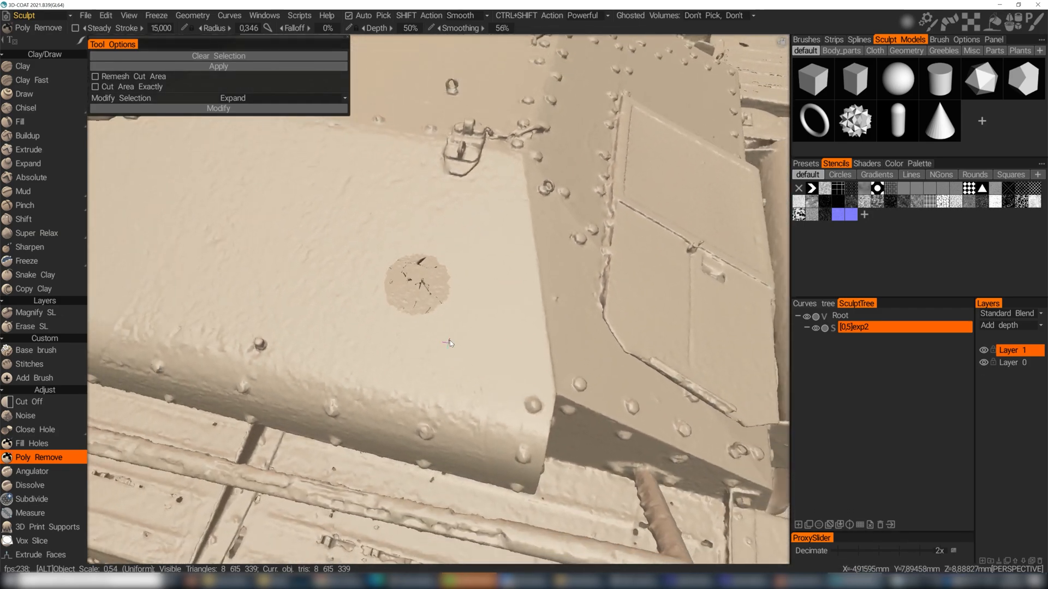
left_click(192, 15)
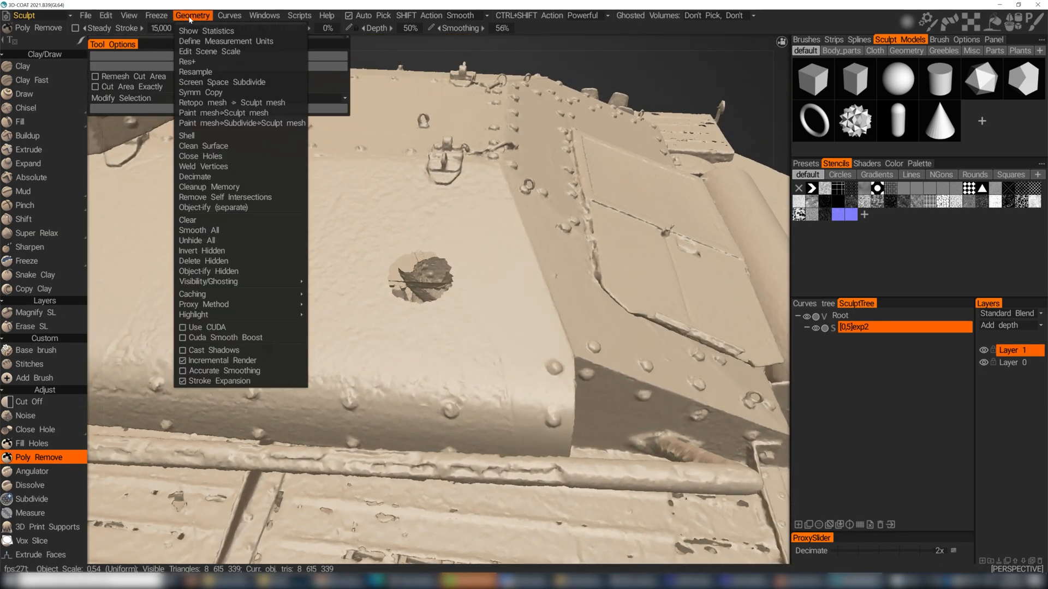
mouse_move(204, 156)
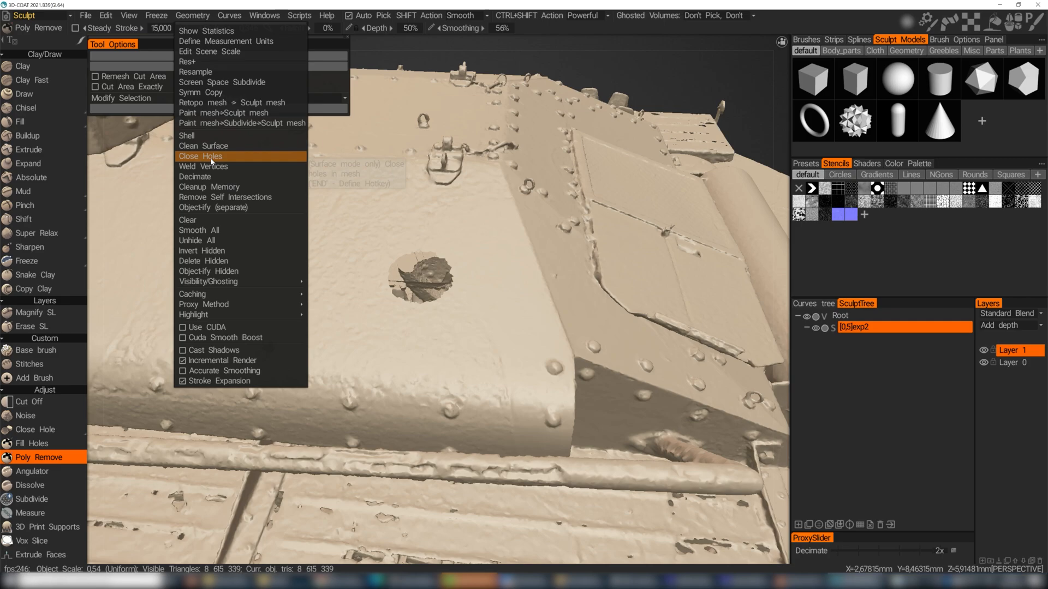
left_click(198, 156)
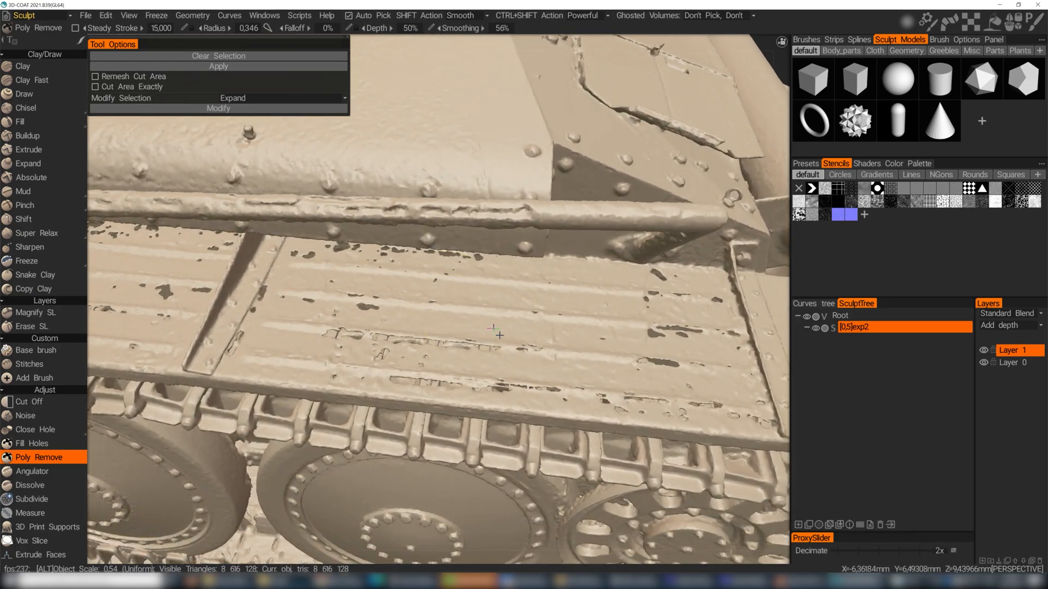
Step: Patch a small gap in the fender beside the tracks with the Reconstruct tool
left_click_drag(494, 328, 571, 327)
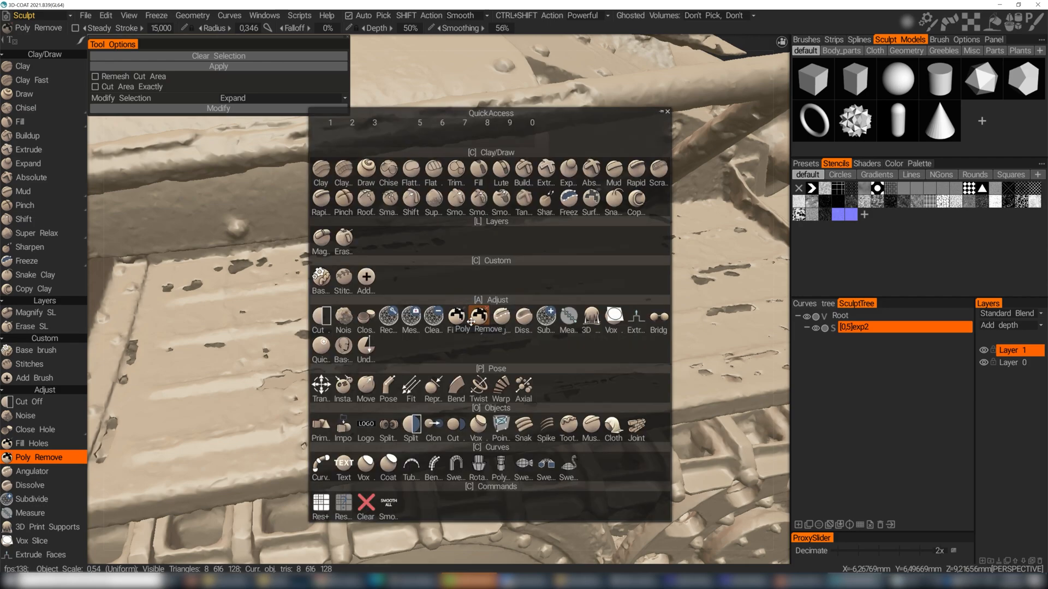
mouse_move(388, 320)
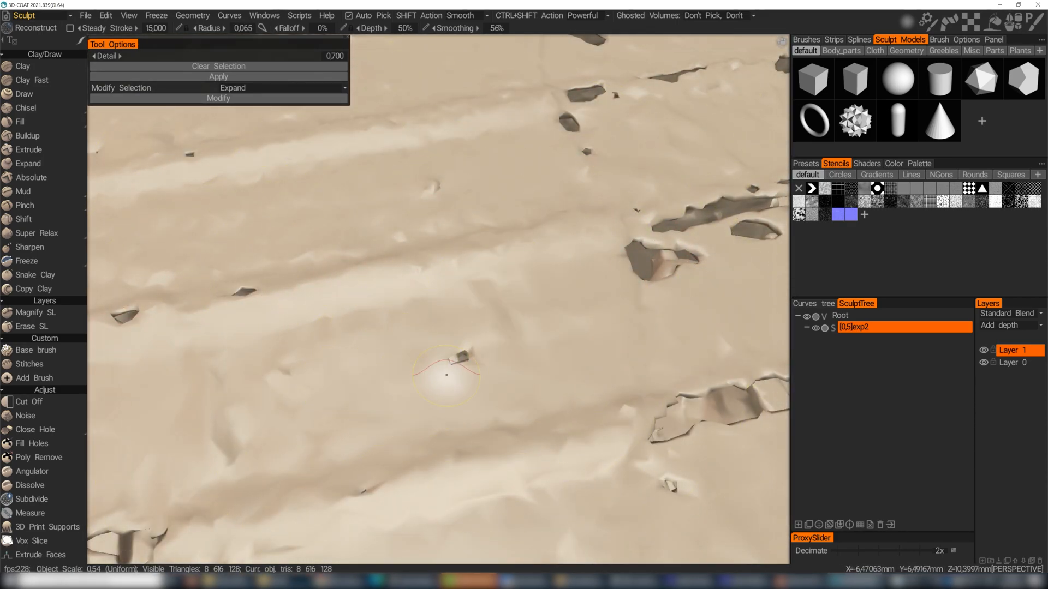
left_click(447, 373)
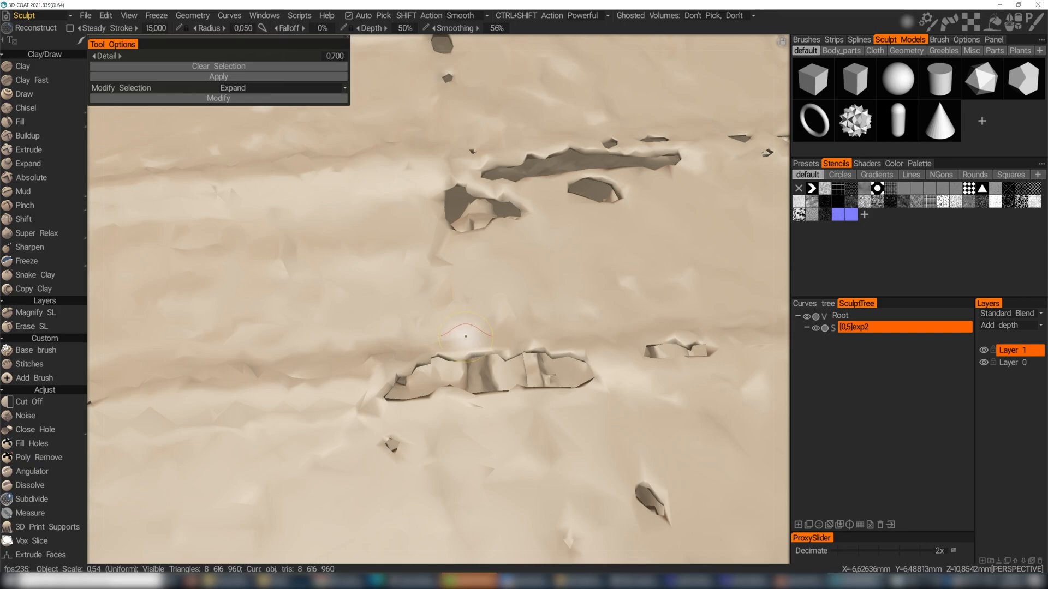
Step: Outline the large fender gap with Reconstruct and apply to rebuild its surface
left_click_drag(468, 334, 394, 407)
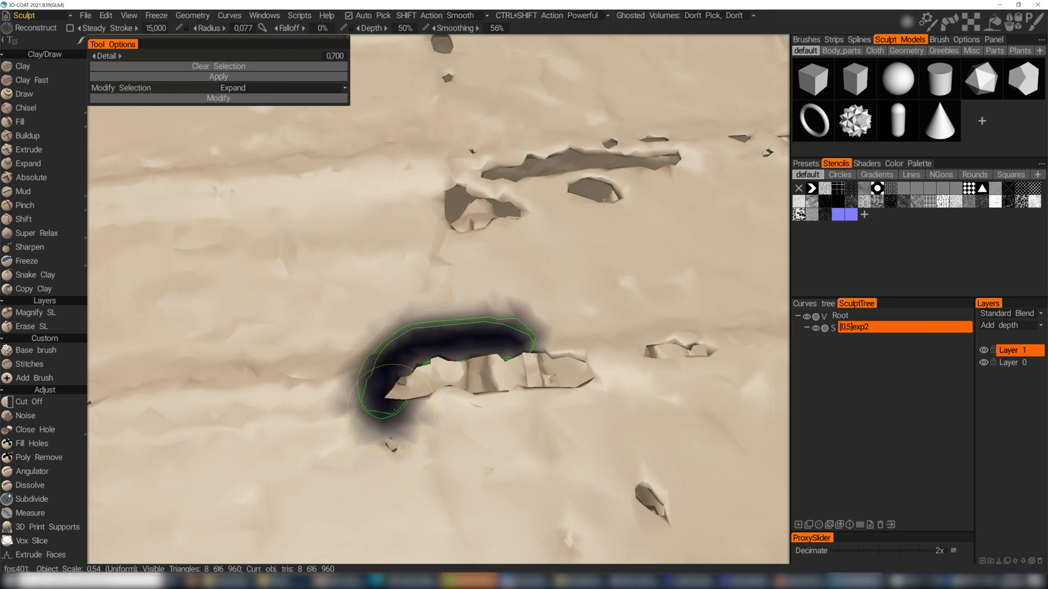
left_click_drag(395, 401, 602, 371)
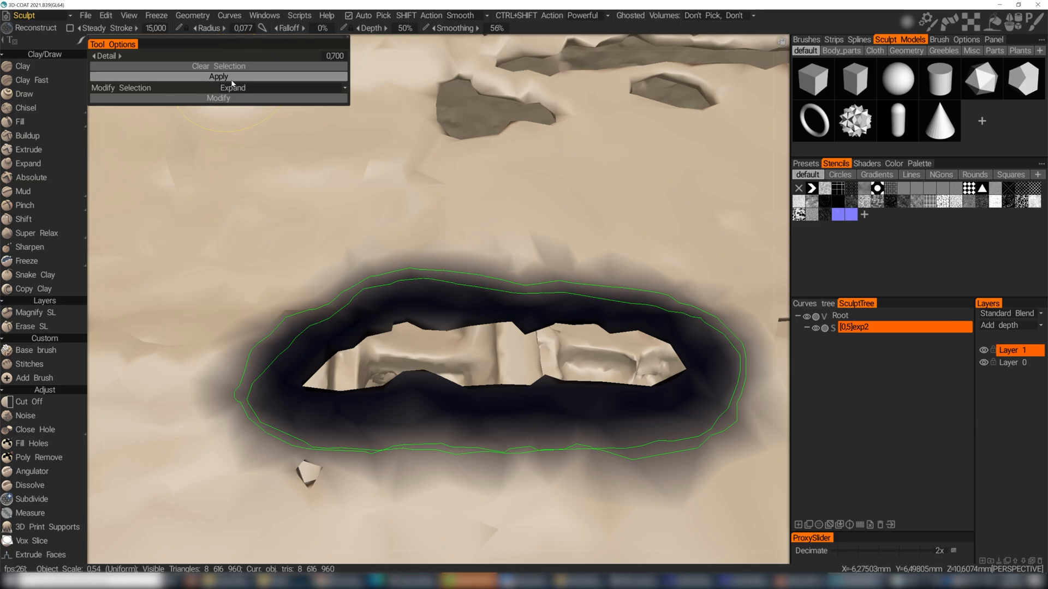
left_click(218, 76)
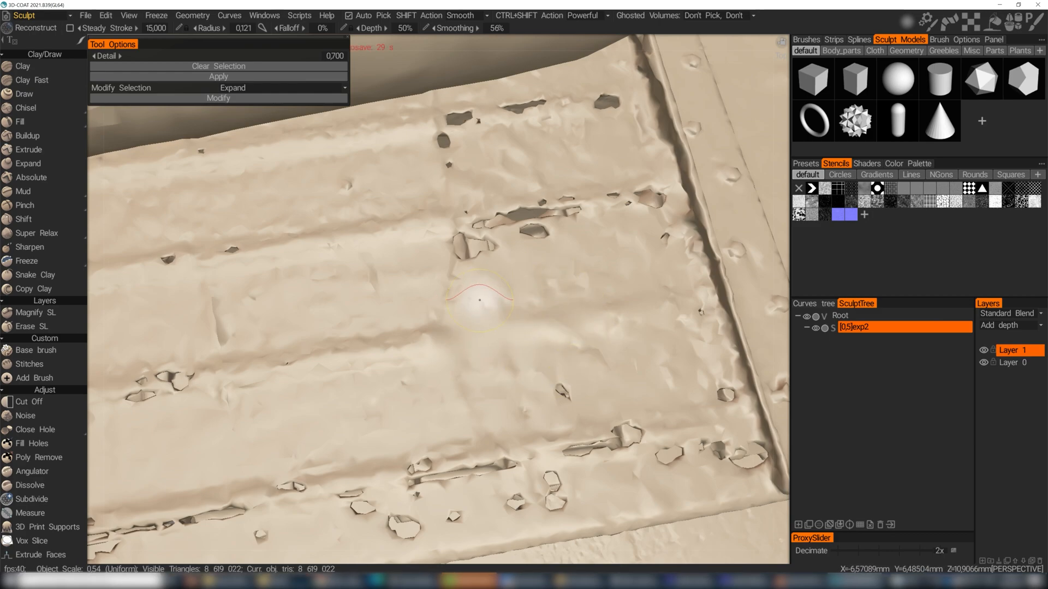
Step: Patch another pit on the fender with Reconstruct, leaving about 8,630,200 triangles
left_click(457, 130)
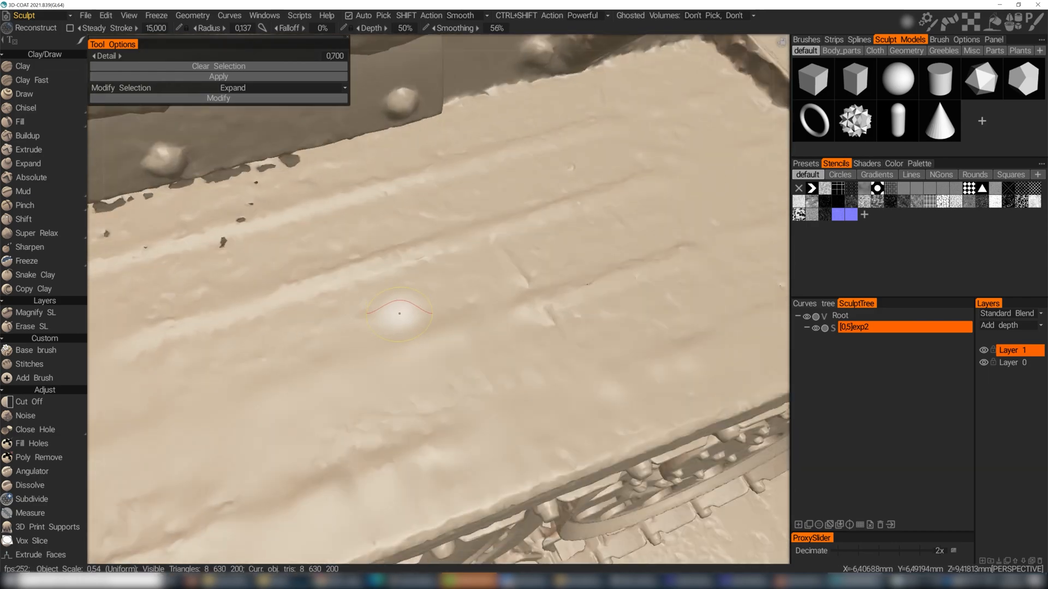
mouse_move(423, 313)
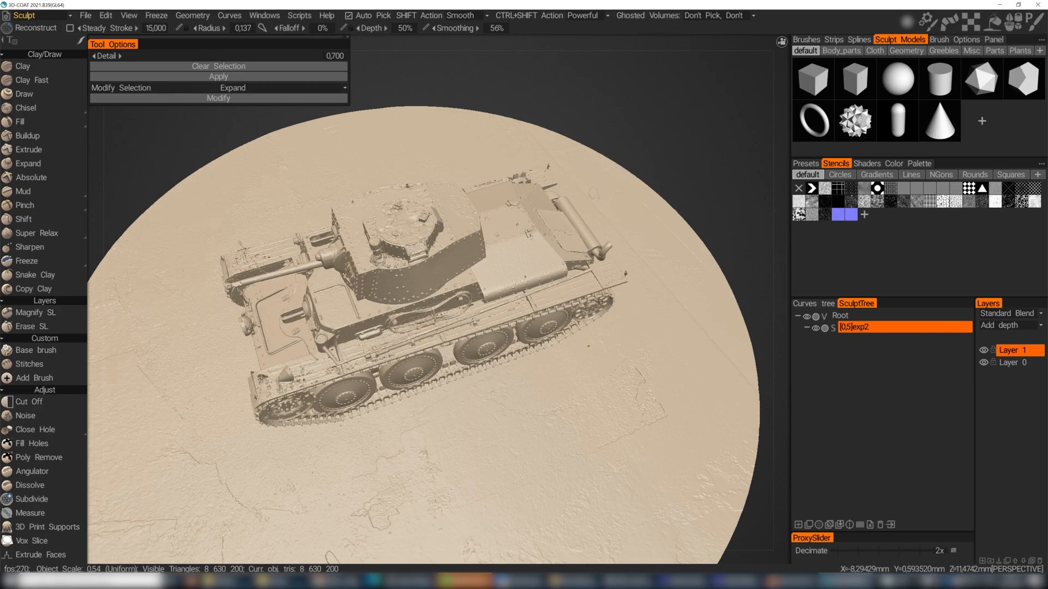
Step: Export the tank sculpt object from the Sculpt Tree as coat.obj, reaching the Reduction prompt
right_click(862, 327)
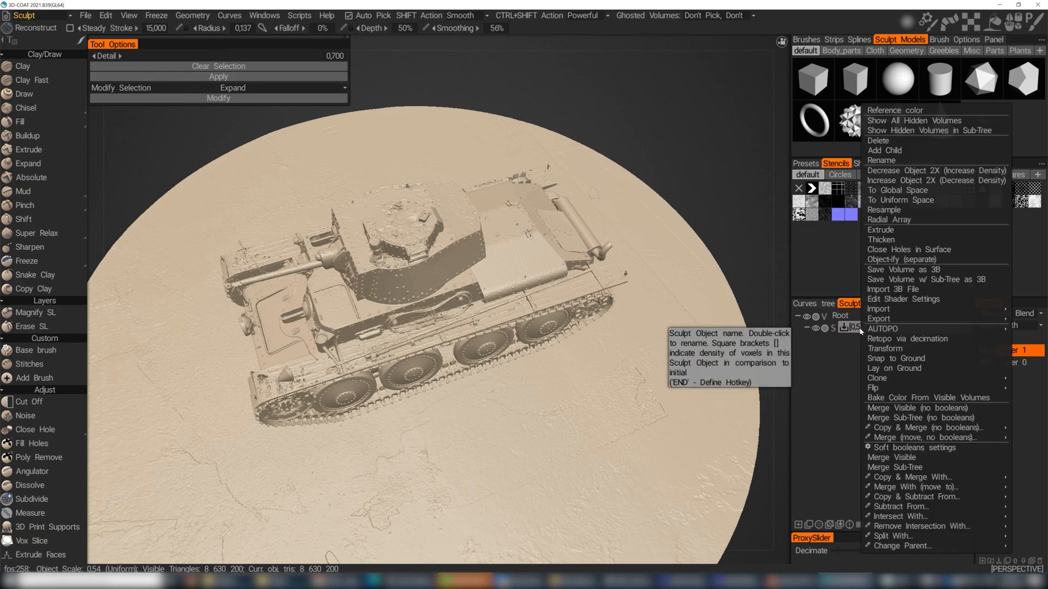
left_click(817, 297)
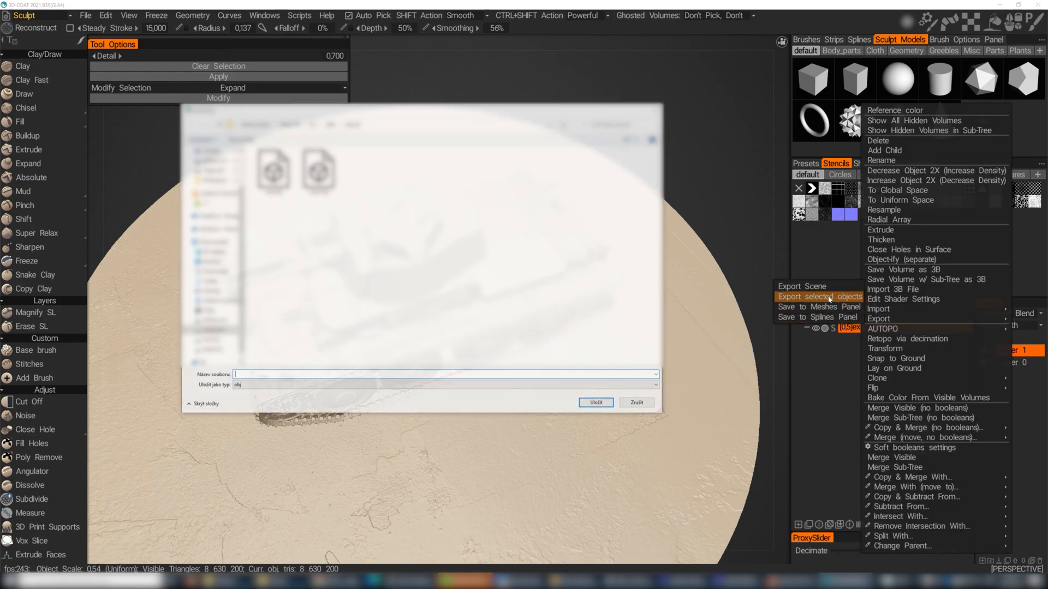
type("co")
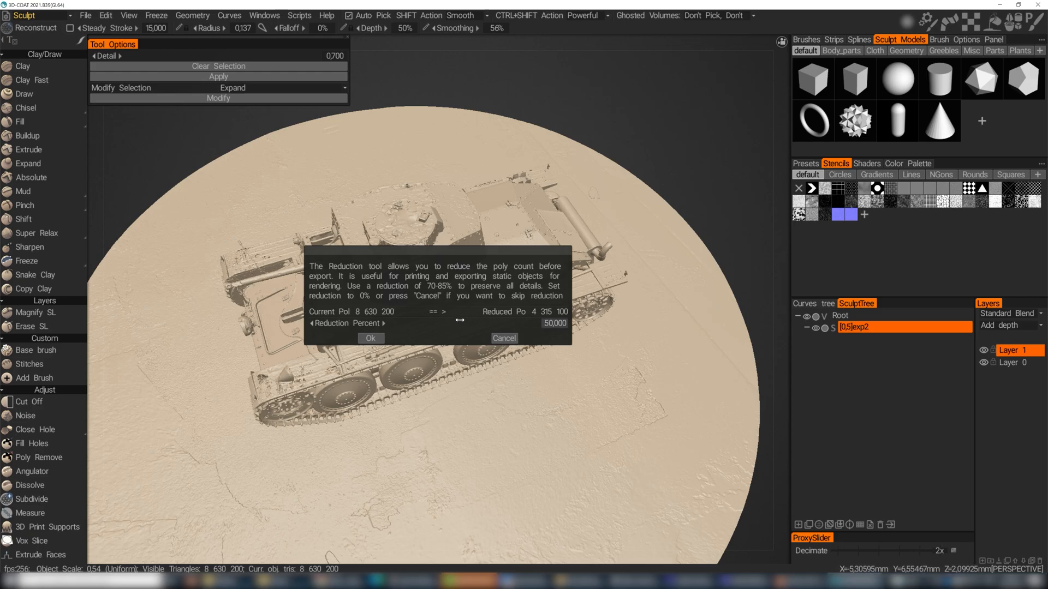
mouse_move(505, 339)
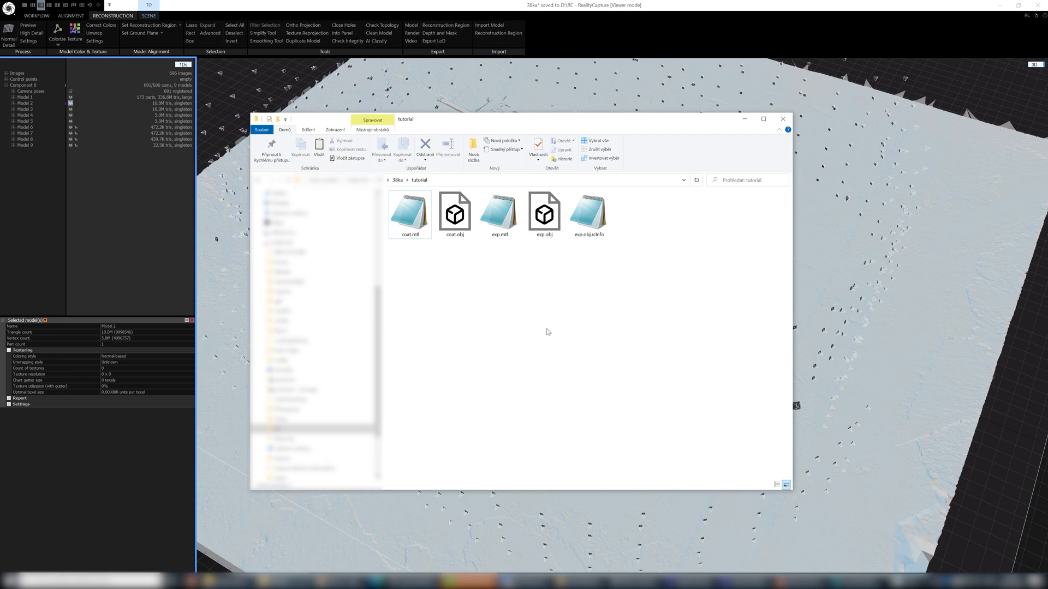
mouse_move(544, 317)
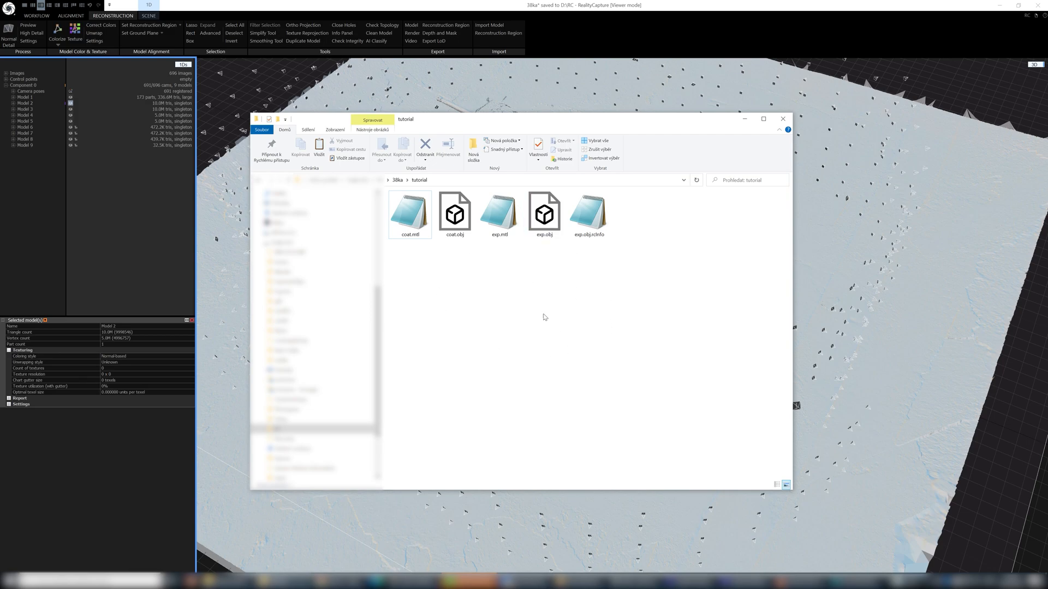
Step: Duplicate exp.obj.rcInfo in the tutorial folder and rename the copy coat.obj.rcInfo
left_click(543, 211)
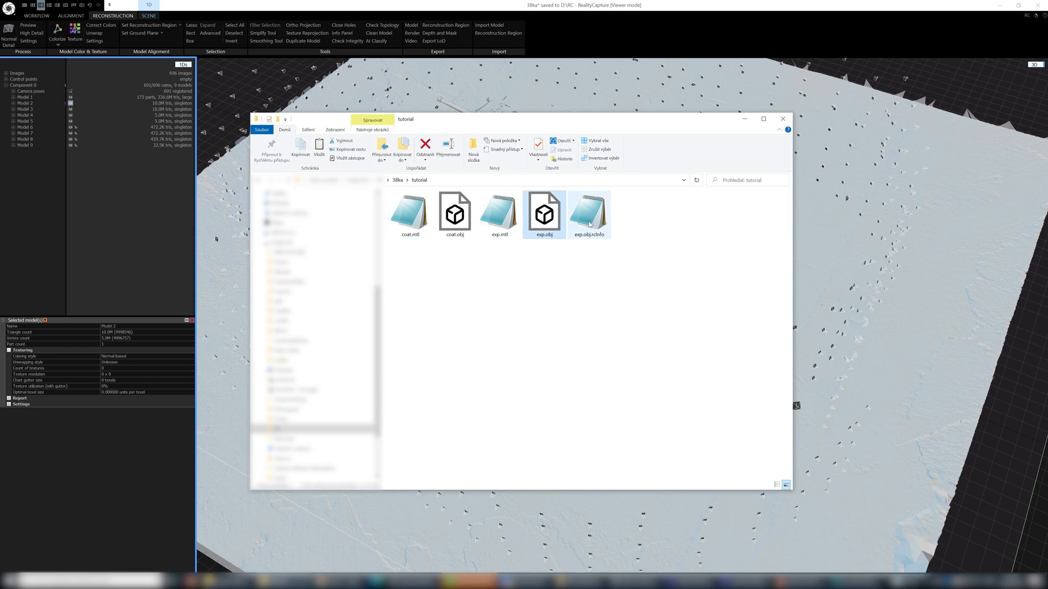
left_click(589, 214)
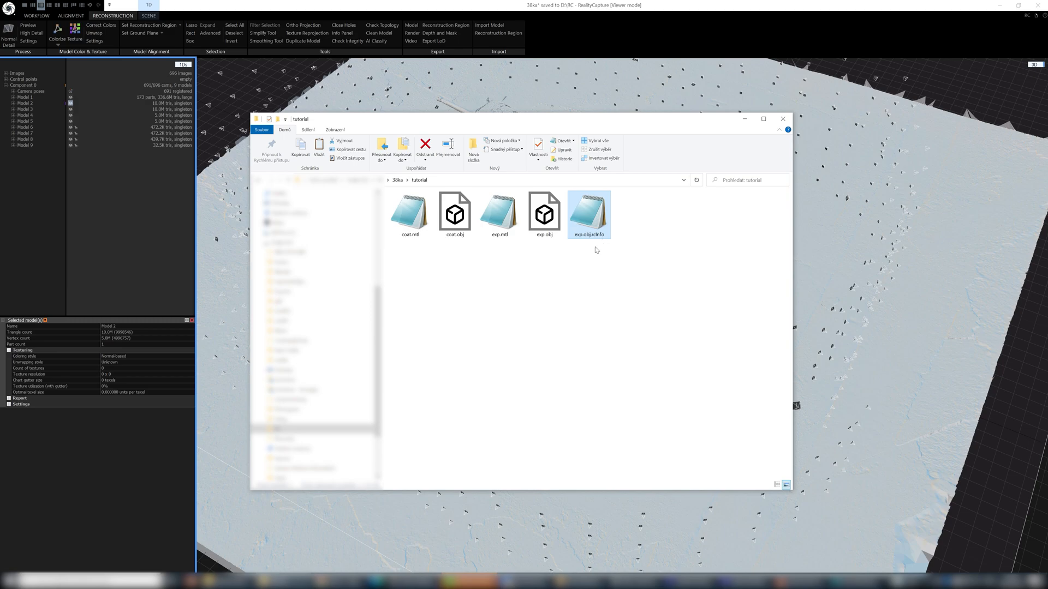
mouse_move(519, 247)
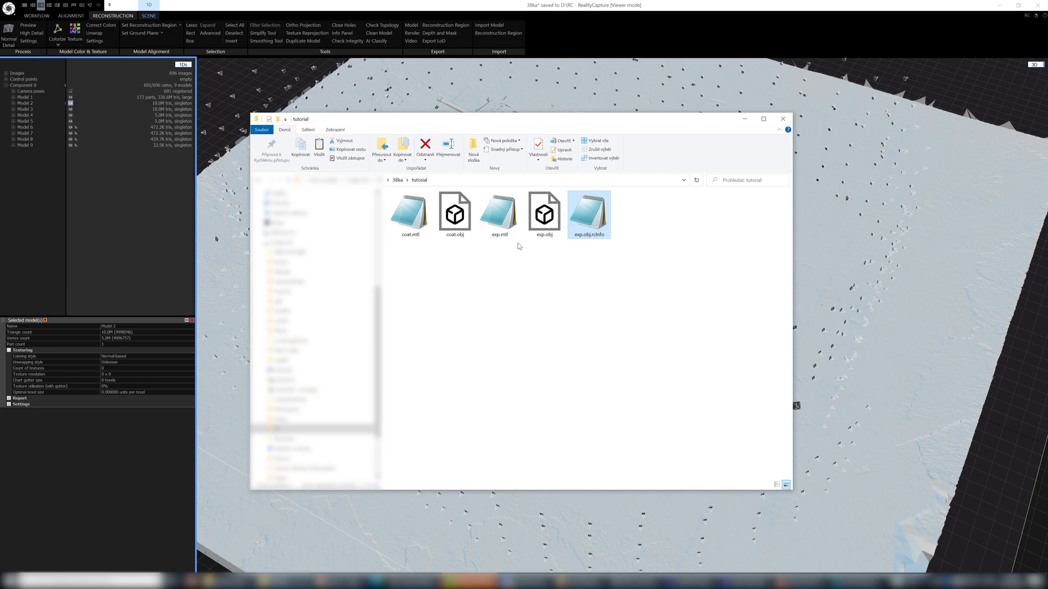
left_click(454, 211)
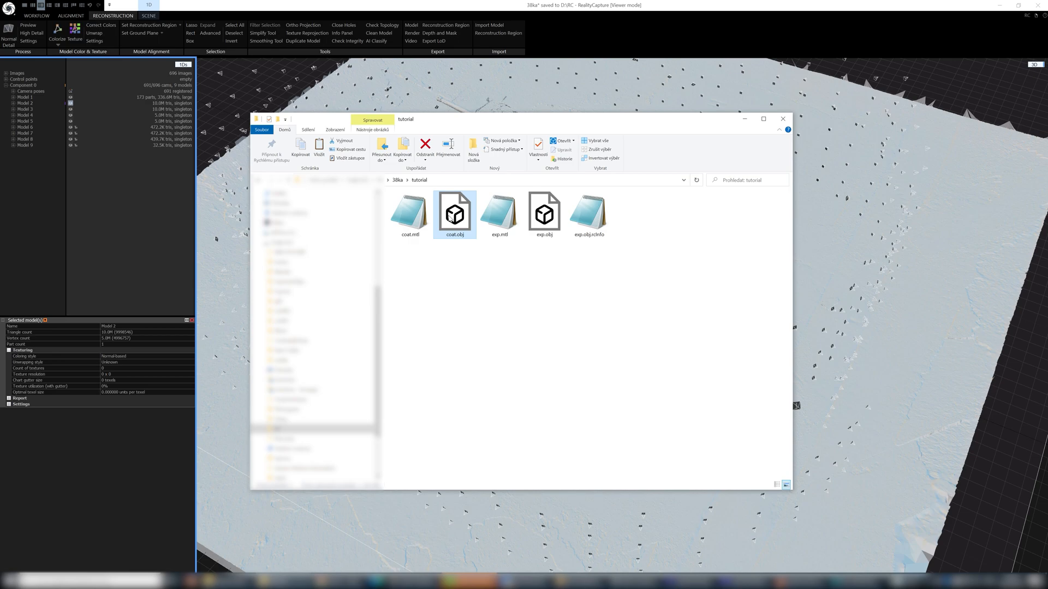
mouse_move(590, 214)
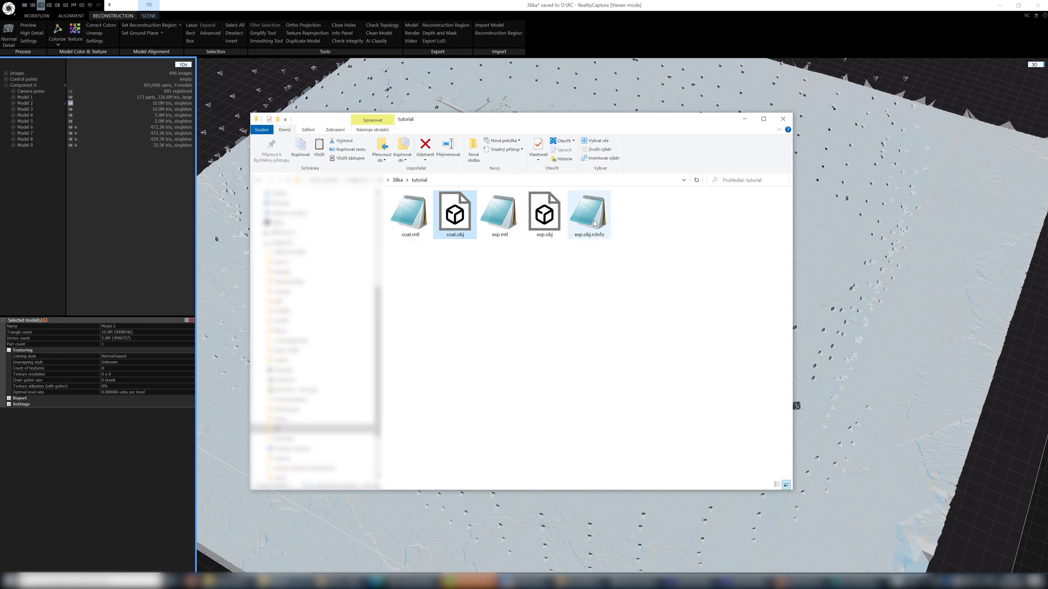
left_click(588, 214)
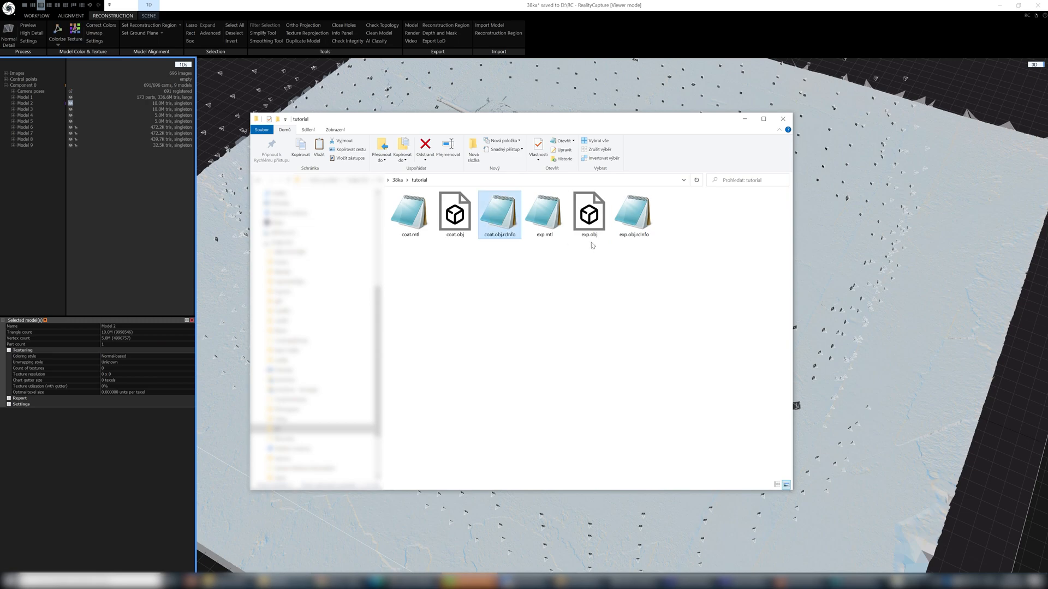
Step: Import coat.obj into RealityCapture as Model 11 and agree to clean its non-manifold edges
left_click(781, 119)
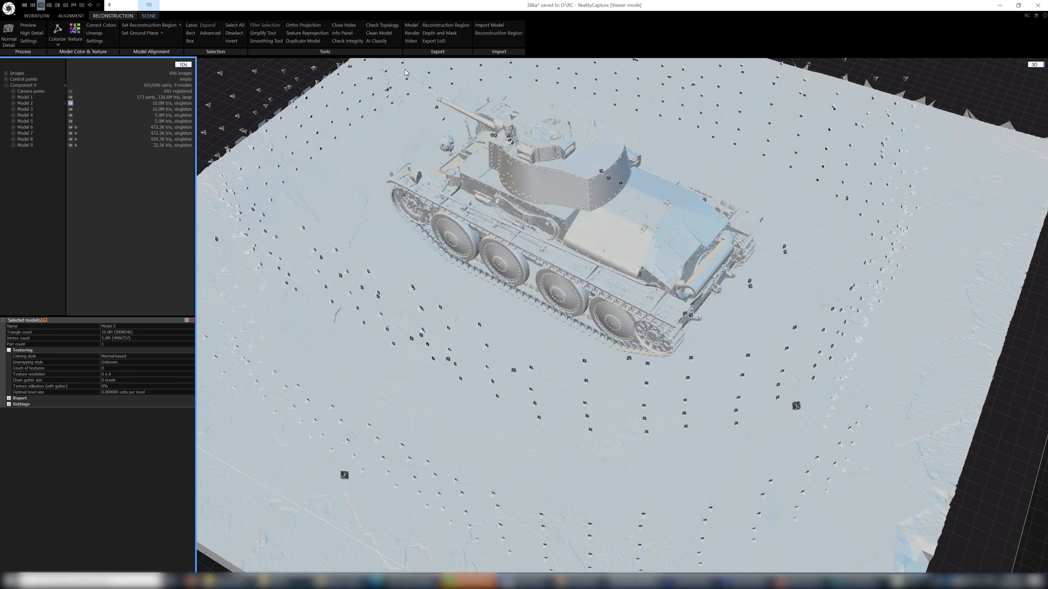
left_click(489, 25)
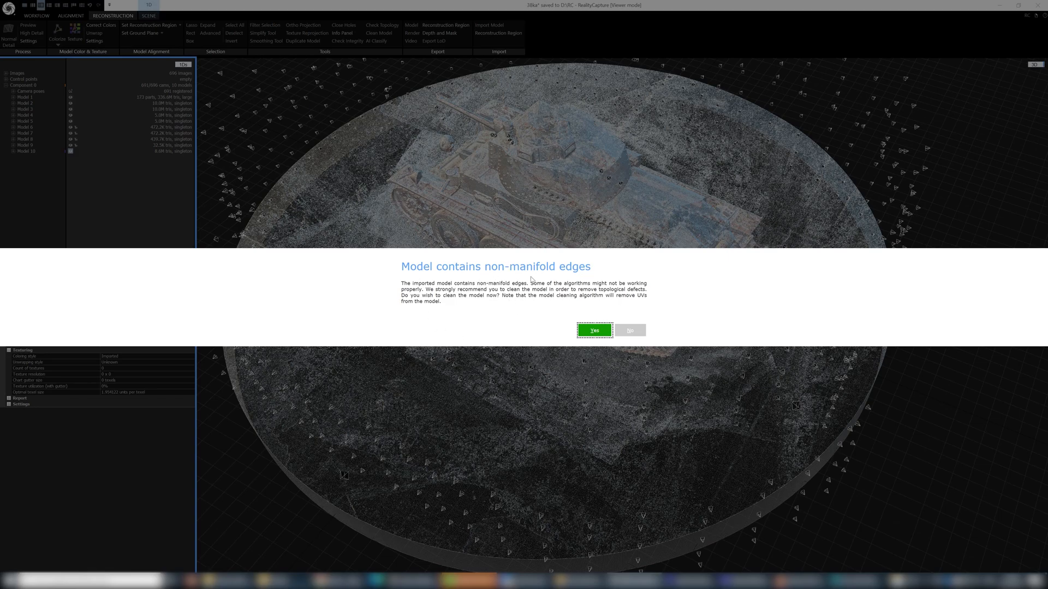
mouse_move(530, 312)
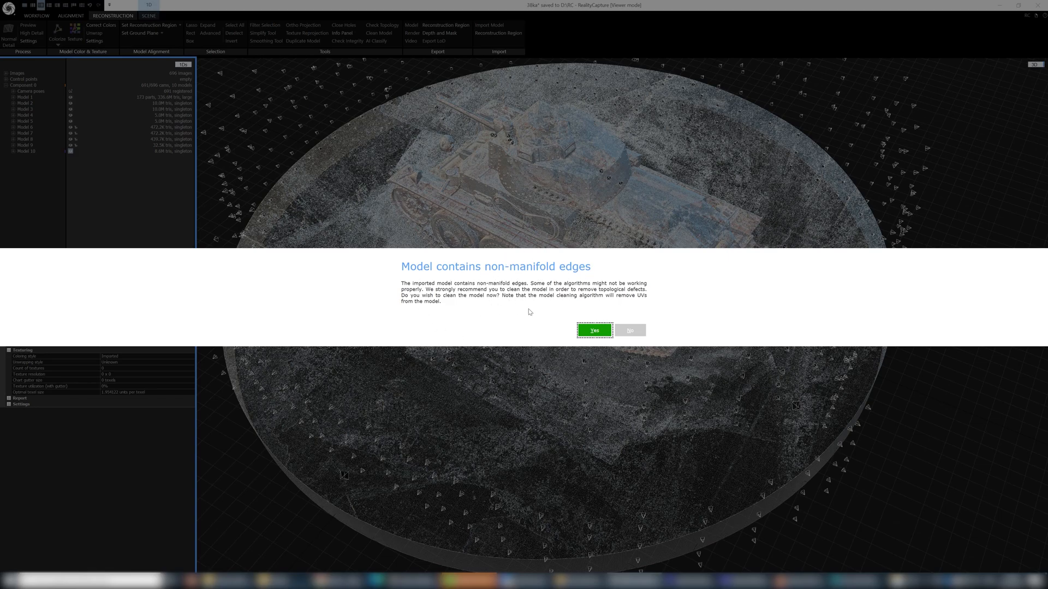
mouse_move(568, 328)
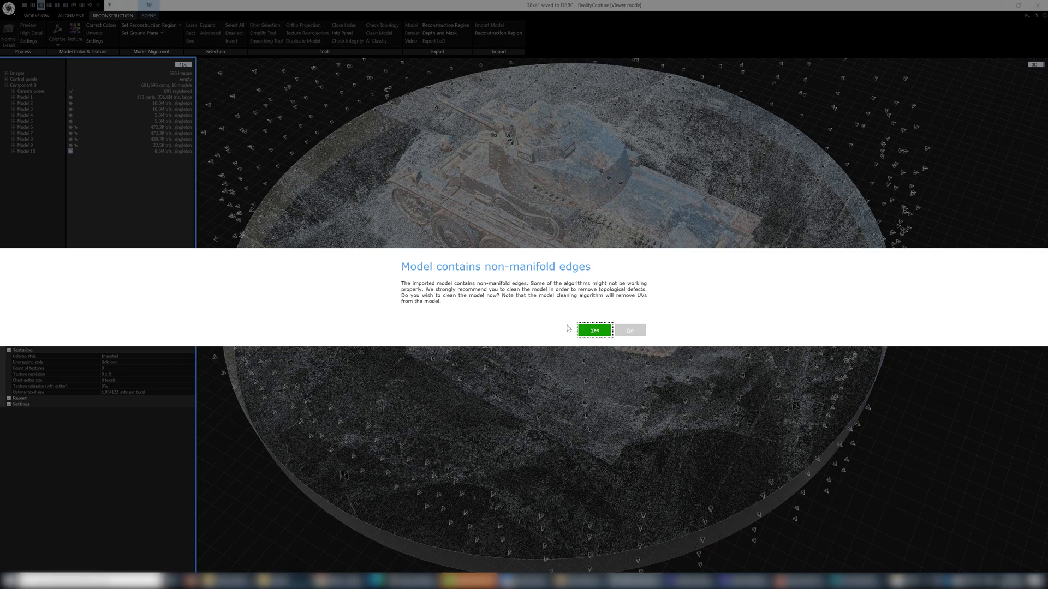
left_click(593, 329)
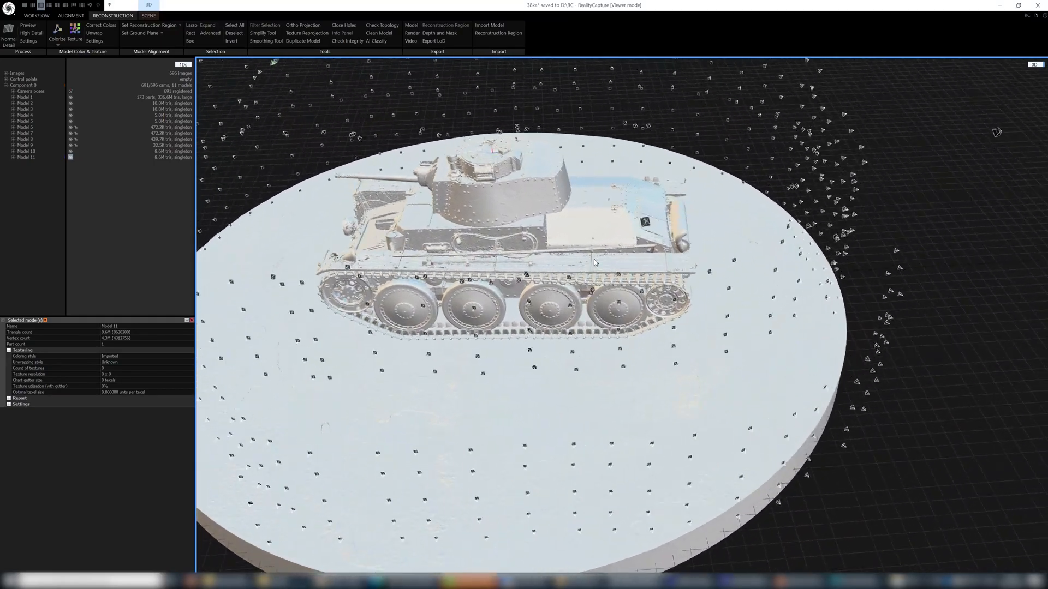
Step: Unwrap Model 11 with maximal texture resolution 4096 × 4096
scroll("up", 3)
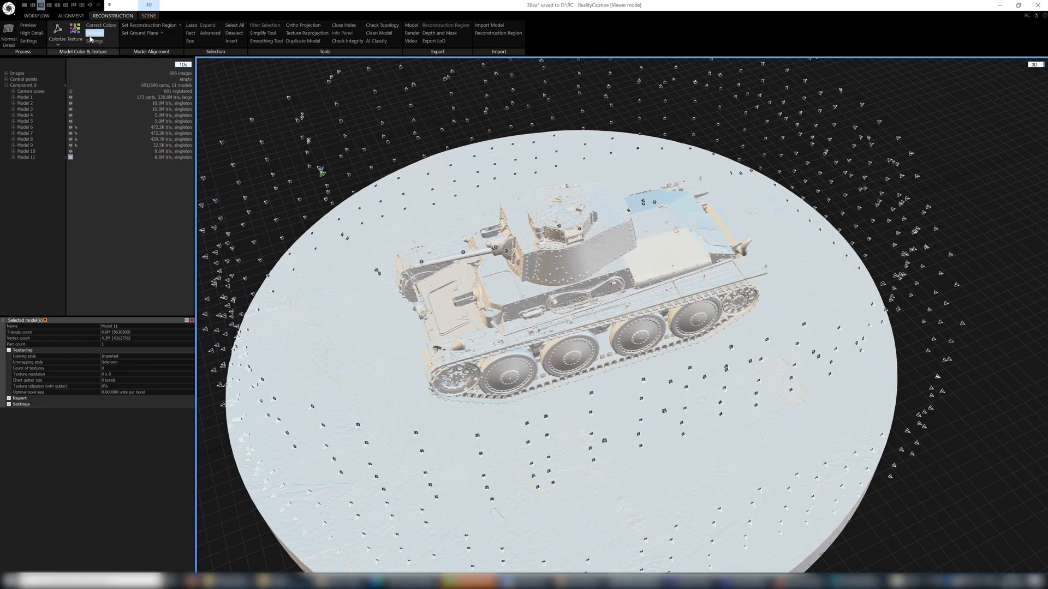
left_click(95, 33)
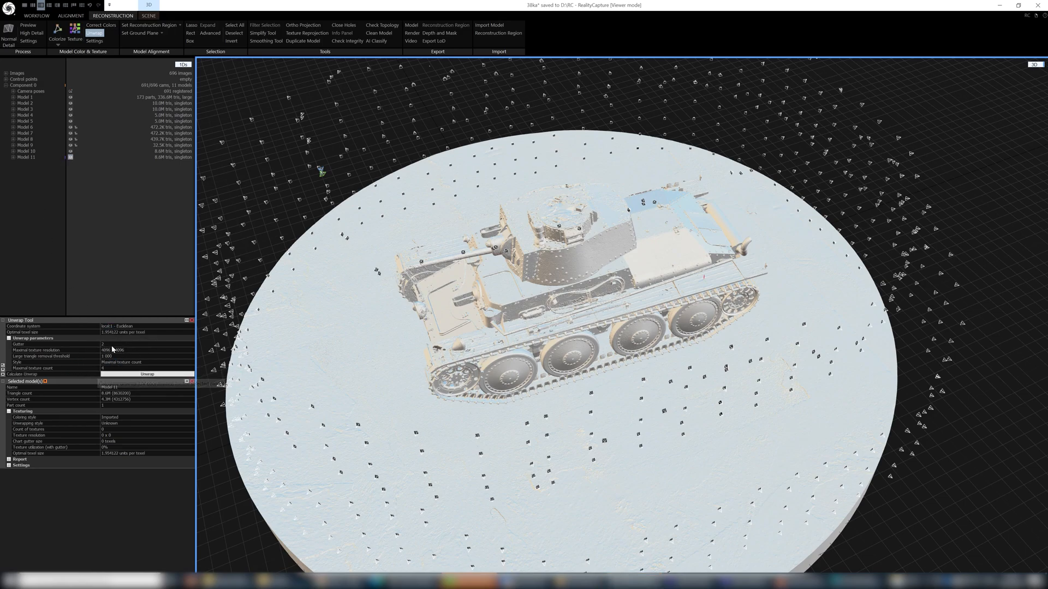
left_click(146, 374)
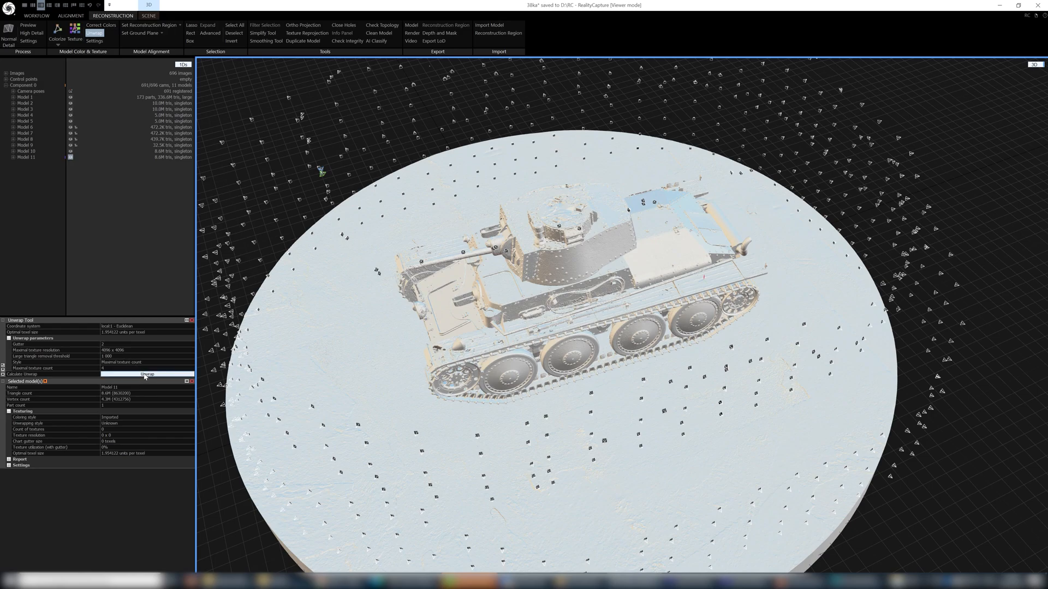
left_click(147, 374)
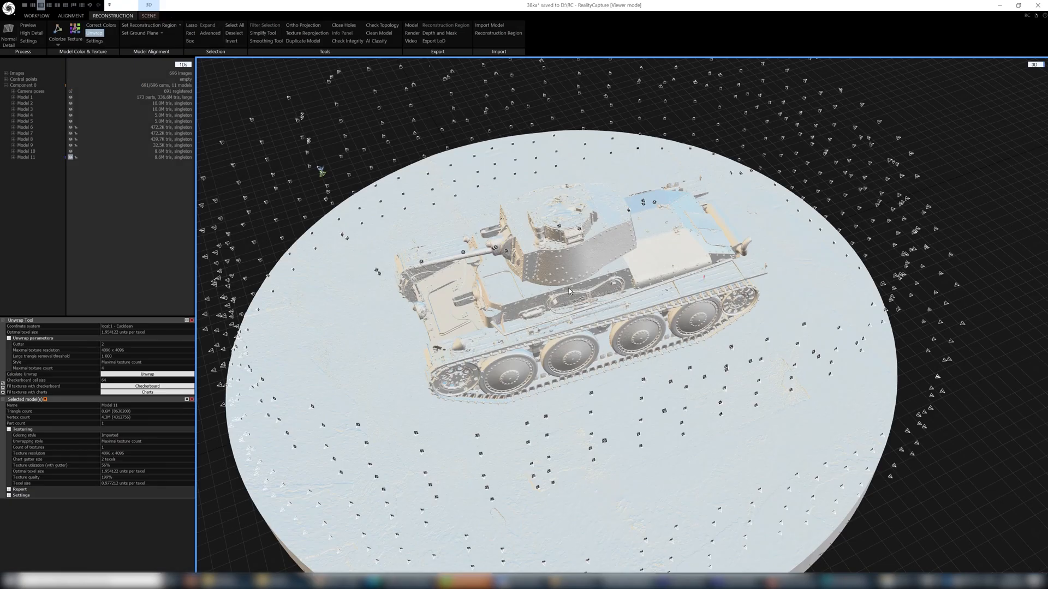
Step: Texture Model 11 from the photos and inspect the camouflage on its side and rear corner
left_click(74, 31)
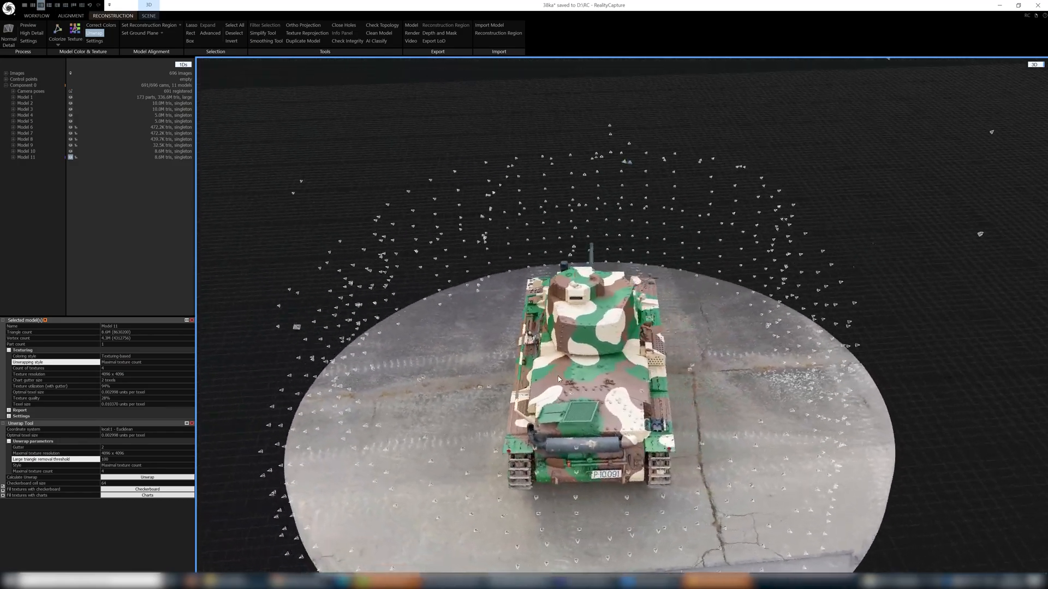
left_click_drag(561, 374, 702, 341)
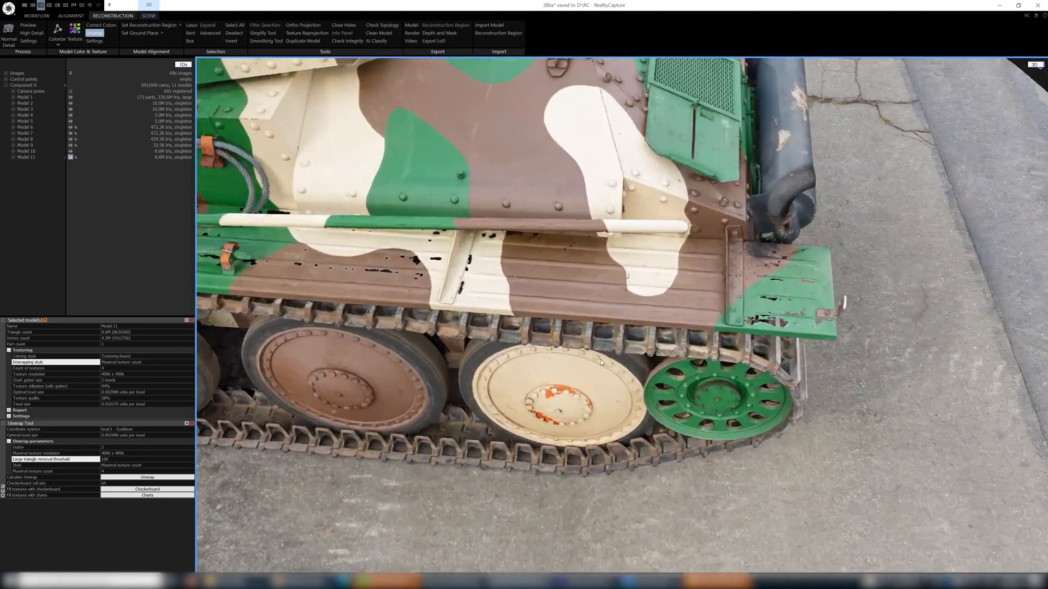
left_click_drag(602, 362, 548, 344)
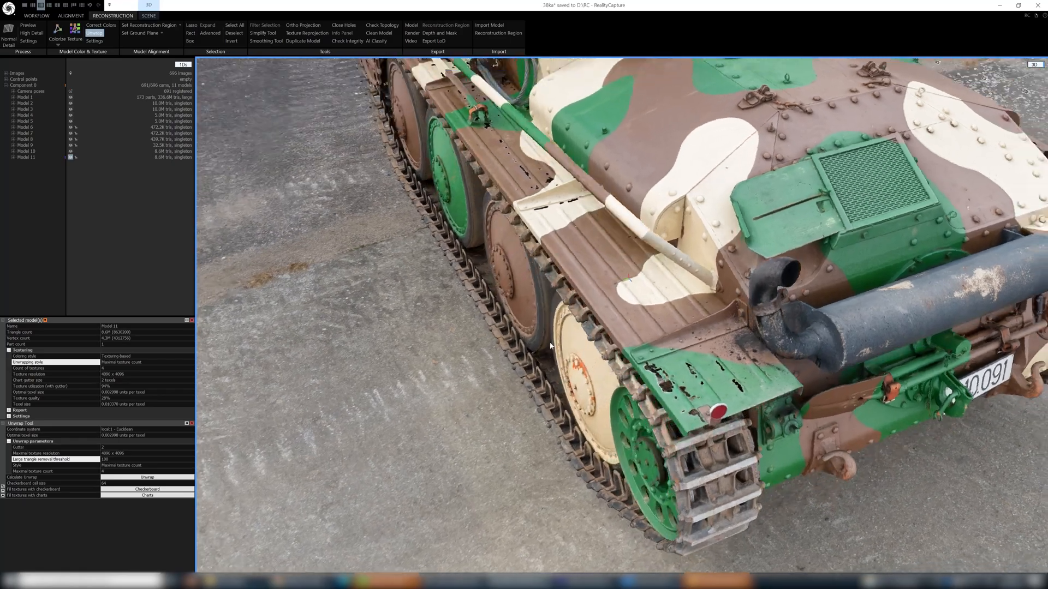